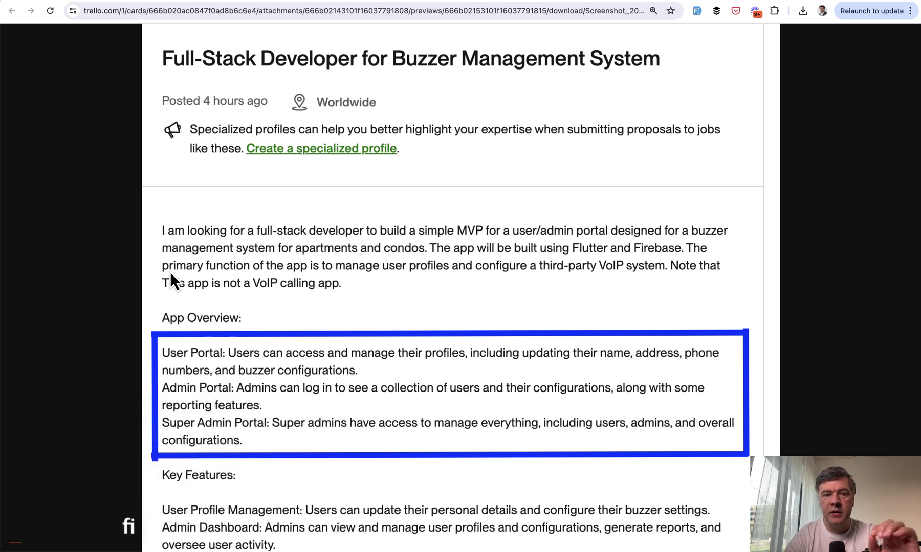
{"action": "mouse_move", "coordinate": [369, 251]}
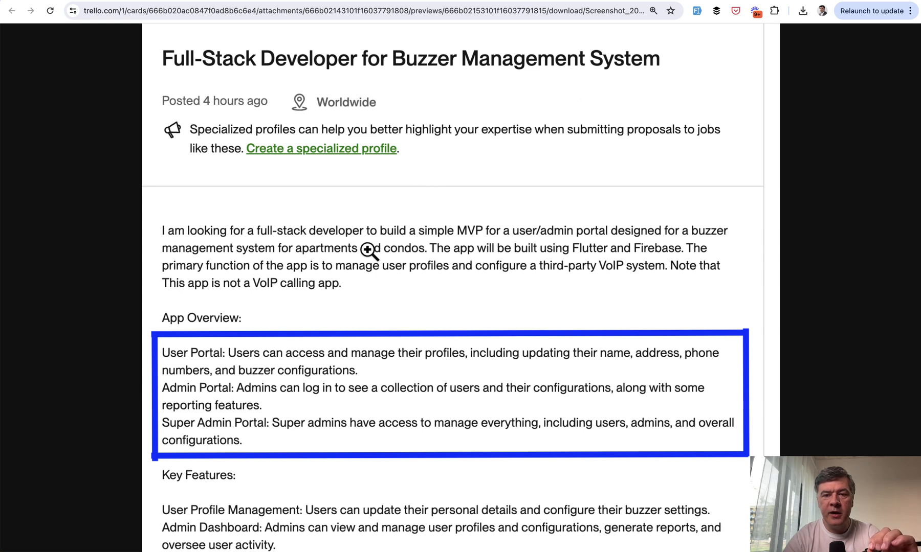
{"action": "mouse_move", "coordinate": [295, 326]}
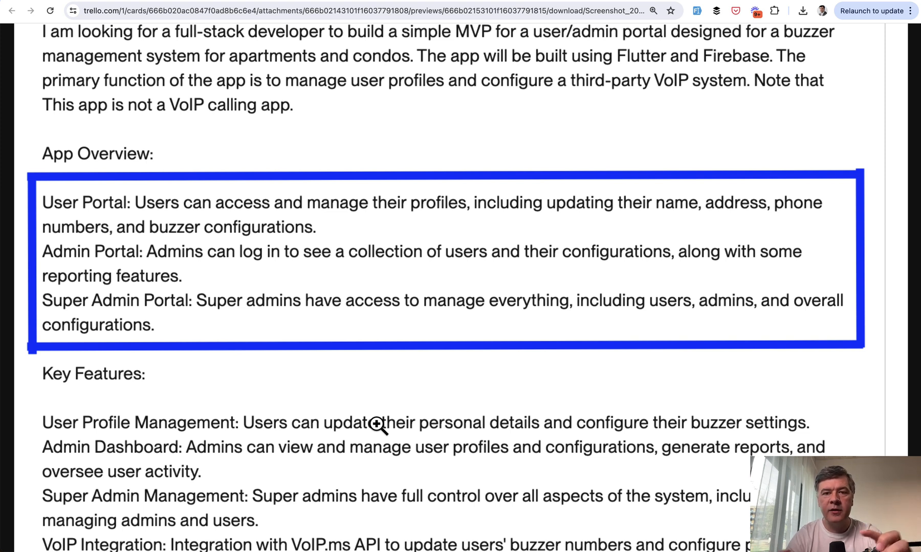
{"action": "mouse_move", "coordinate": [182, 277]}
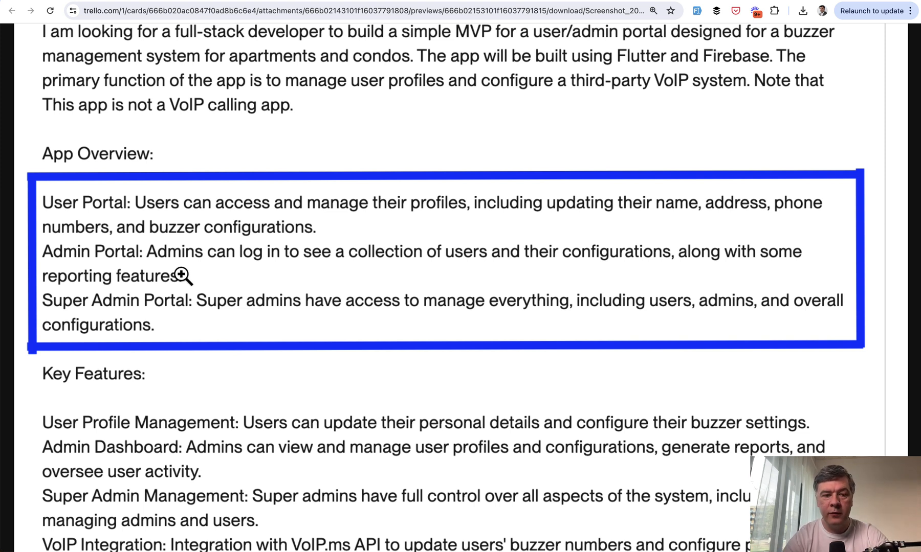
{"action": "mouse_move", "coordinate": [293, 286]}
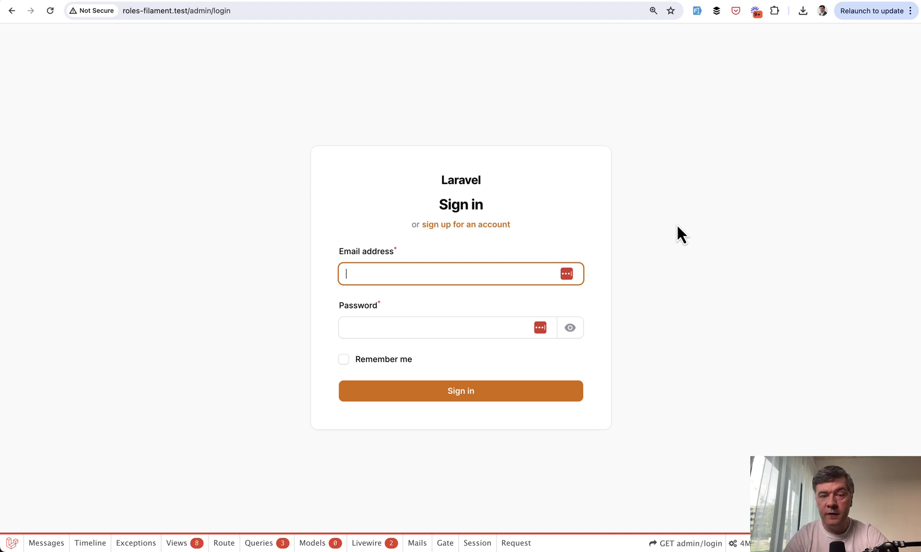
{"action": "mouse_move", "coordinate": [384, 207]}
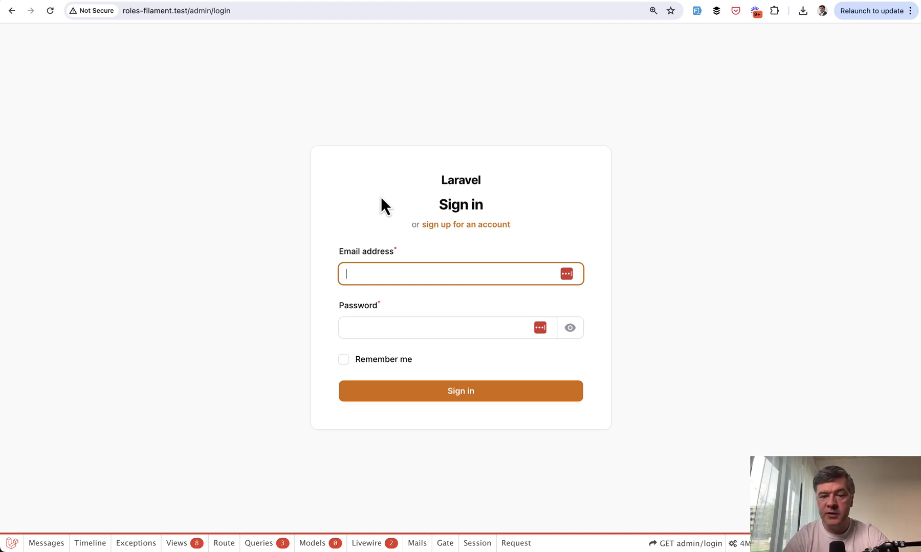
Register a new account through the admin panel's sign-up form
{"action": "left_click", "coordinate": [468, 224]}
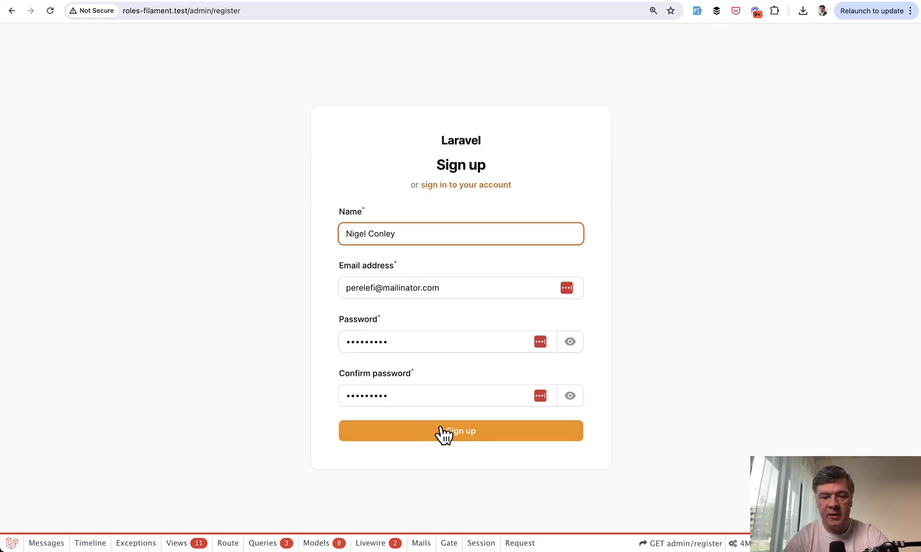
{"action": "left_click", "coordinate": [461, 431]}
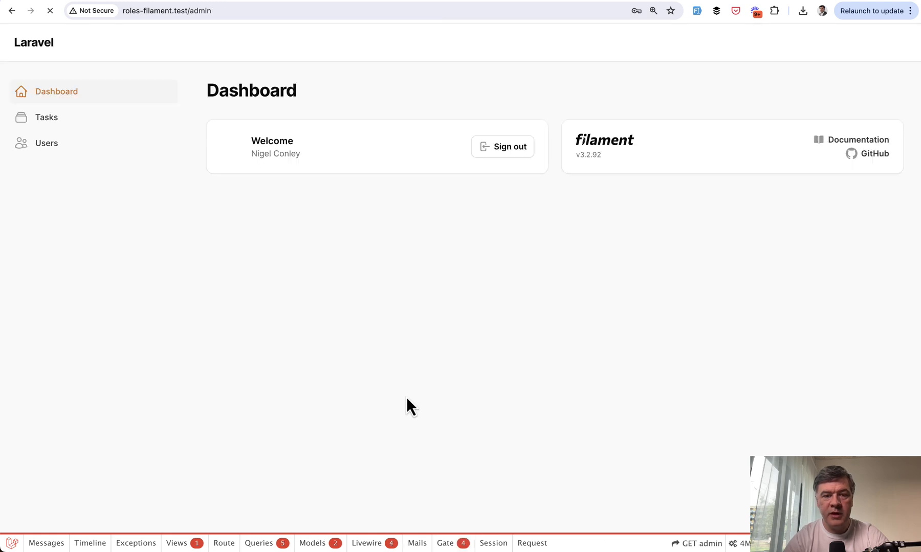
{"action": "left_click", "coordinate": [46, 116]}
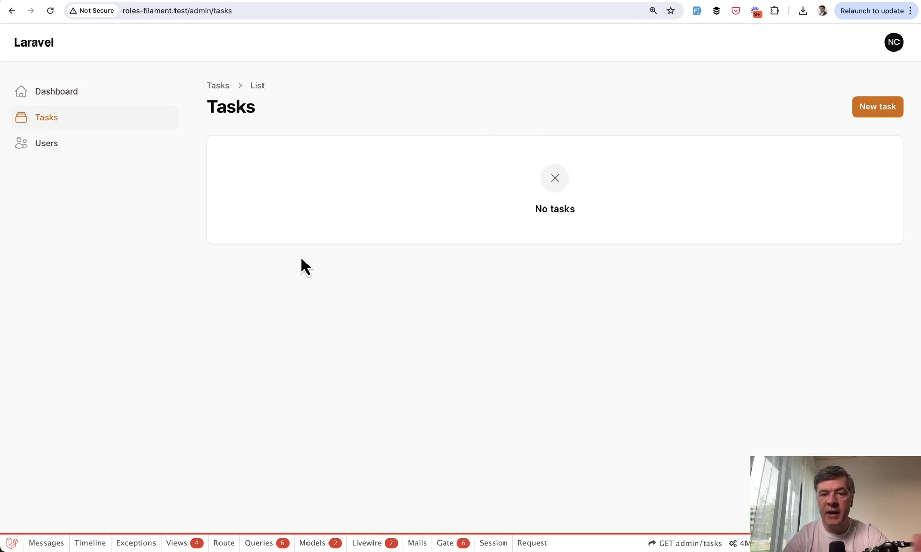
{"action": "mouse_move", "coordinate": [434, 358]}
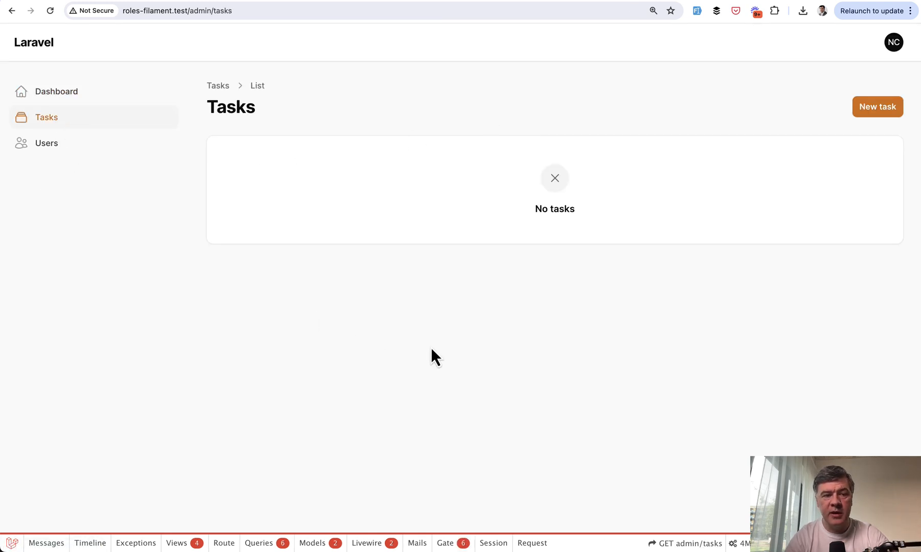
Create one sample task, then view the still-empty Users list
{"action": "left_click", "coordinate": [877, 107]}
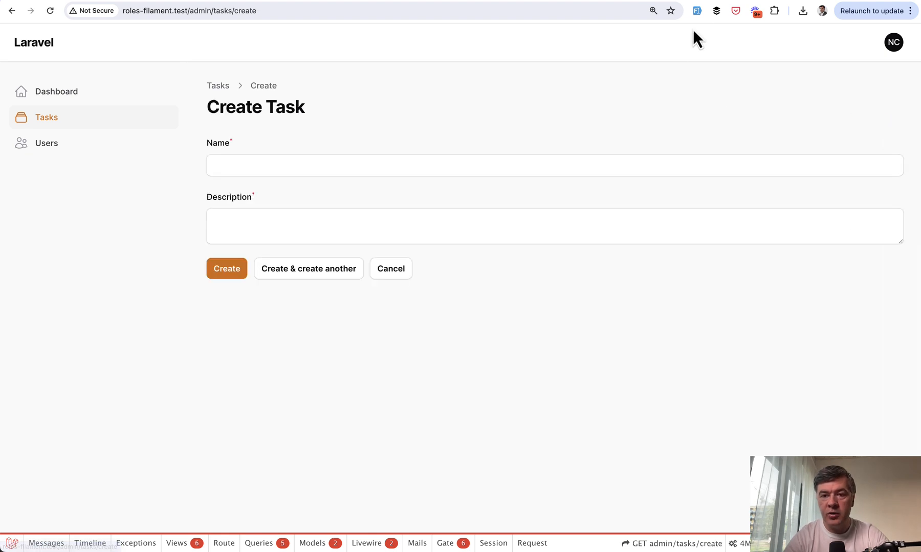
{"action": "left_click", "coordinate": [226, 269]}
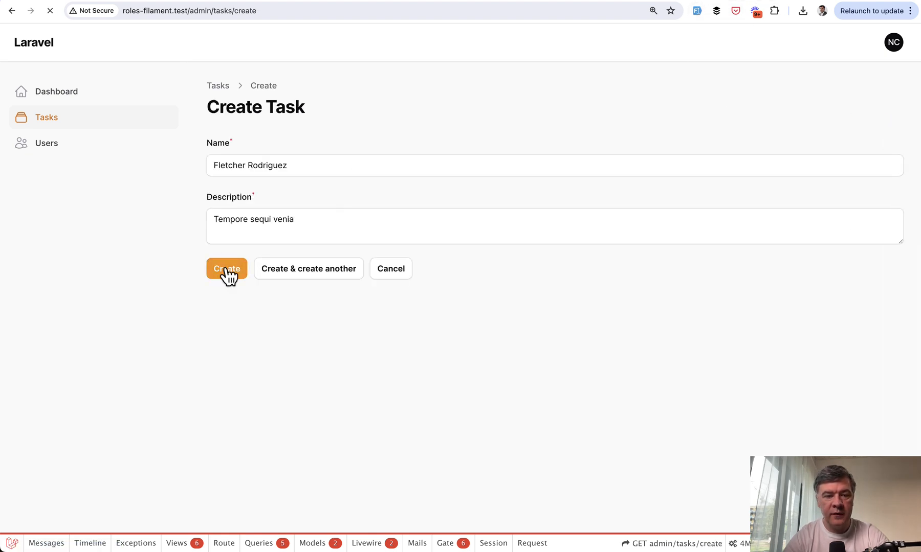
{"action": "left_click", "coordinate": [226, 268]}
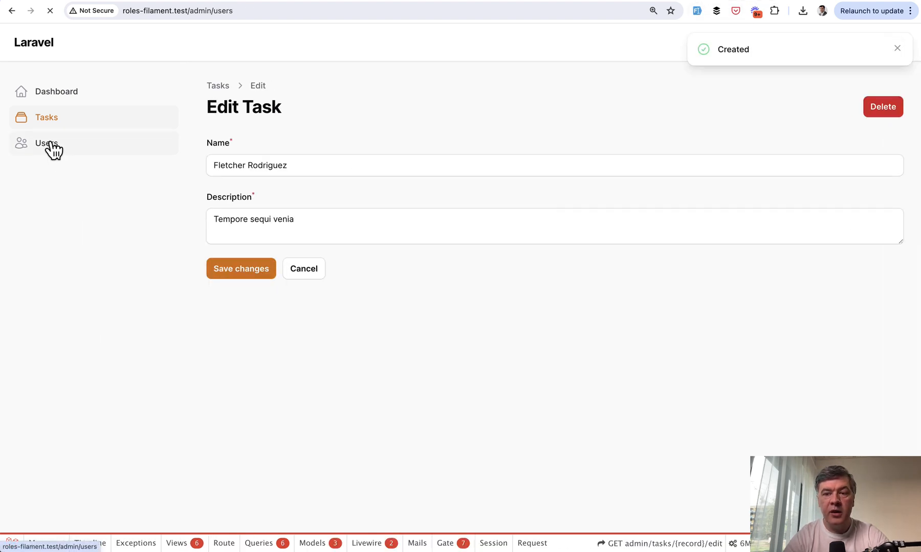
{"action": "left_click", "coordinate": [47, 142]}
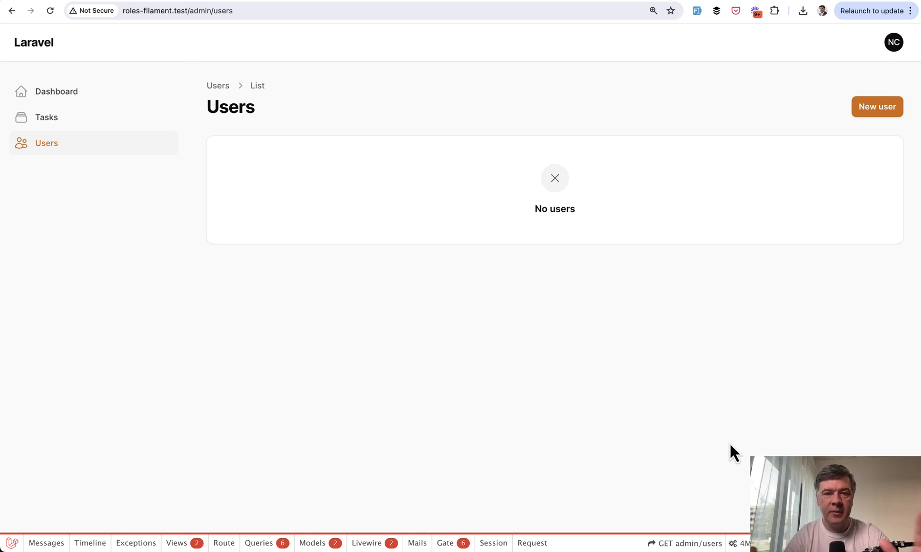
{"action": "mouse_move", "coordinate": [871, 95]}
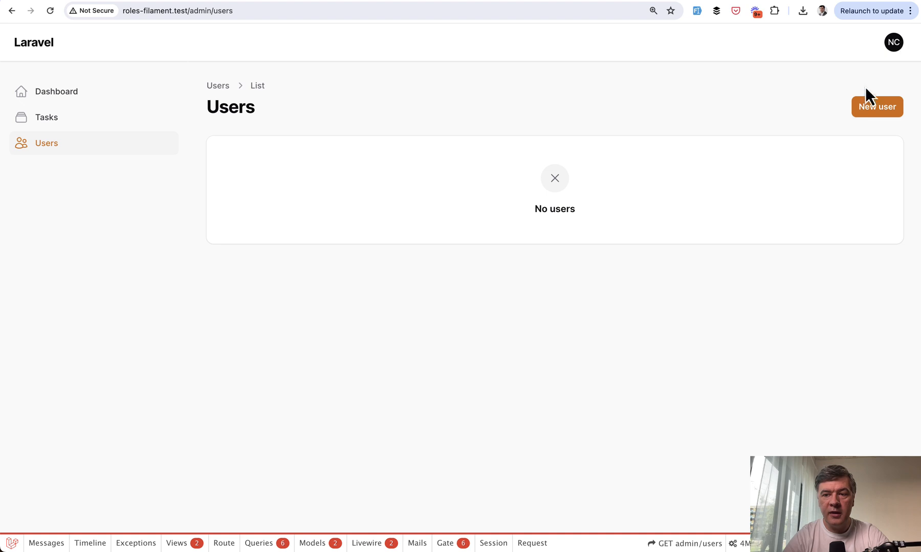
Add a second user through the Create user modal and return to the one-task Tasks list
{"action": "left_click", "coordinate": [876, 106]}
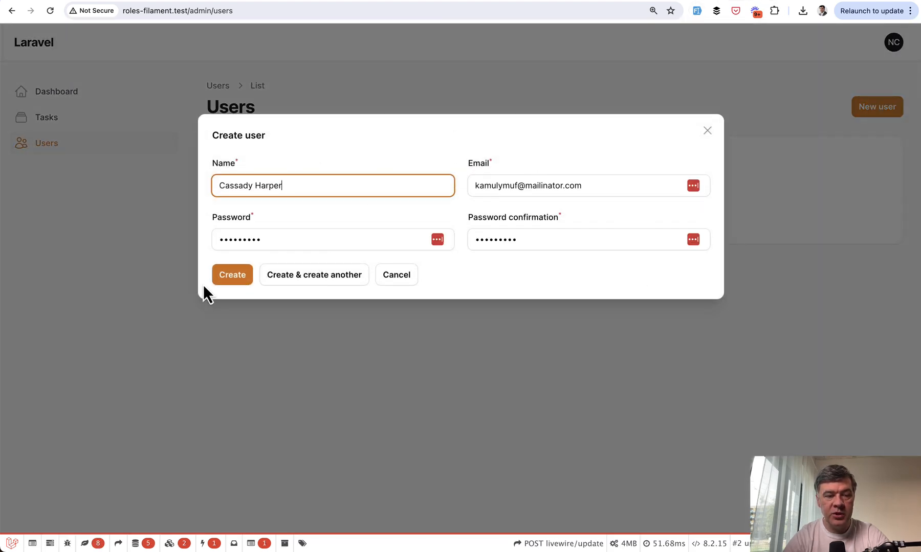
{"action": "left_click", "coordinate": [232, 275]}
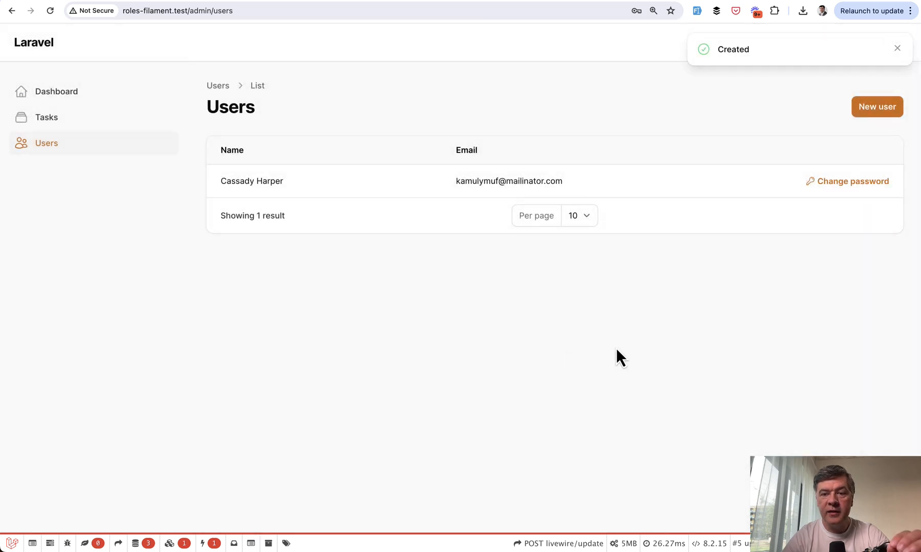
{"action": "mouse_move", "coordinate": [295, 342]}
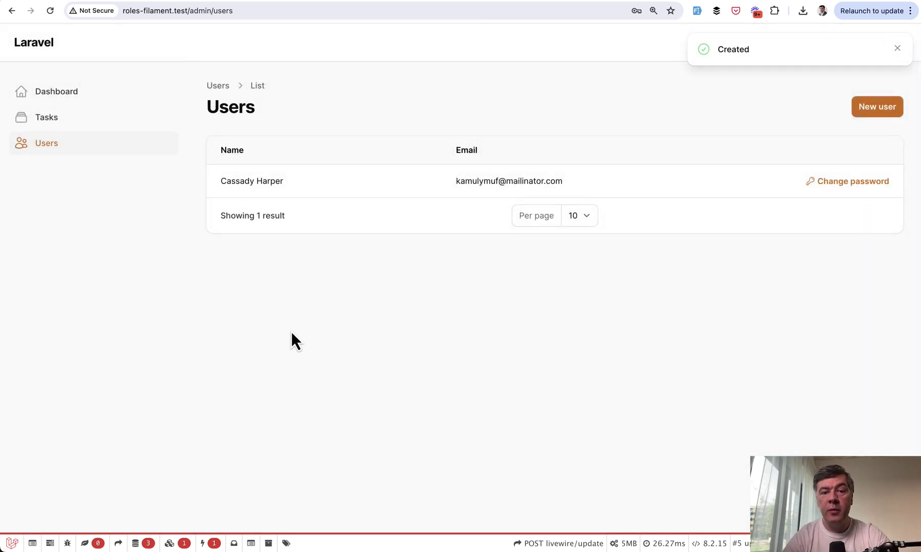
{"action": "left_click", "coordinate": [46, 116]}
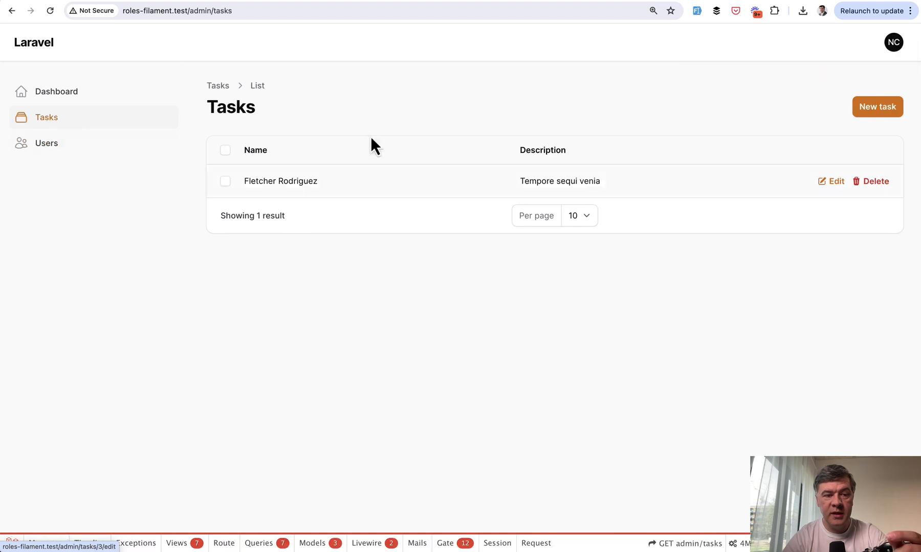
{"action": "mouse_move", "coordinate": [374, 369]}
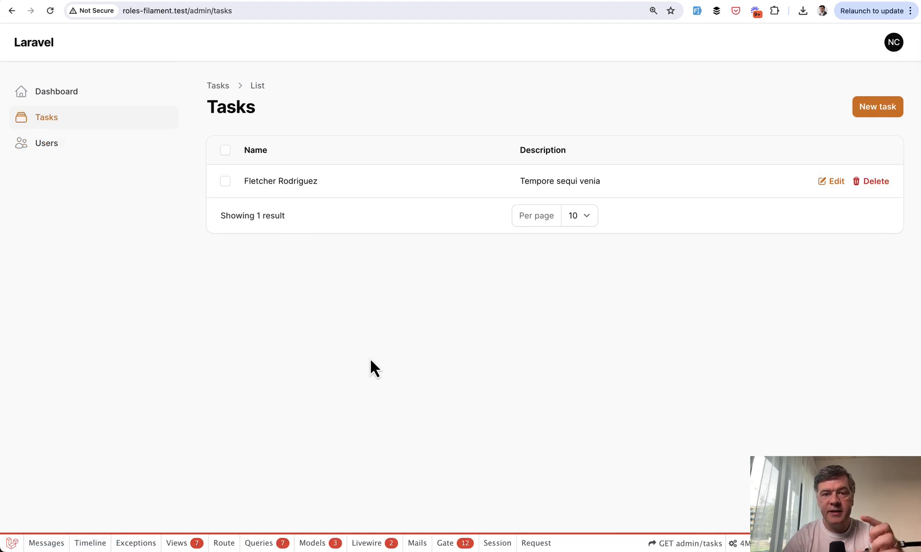
{"action": "left_click", "coordinate": [893, 42]}
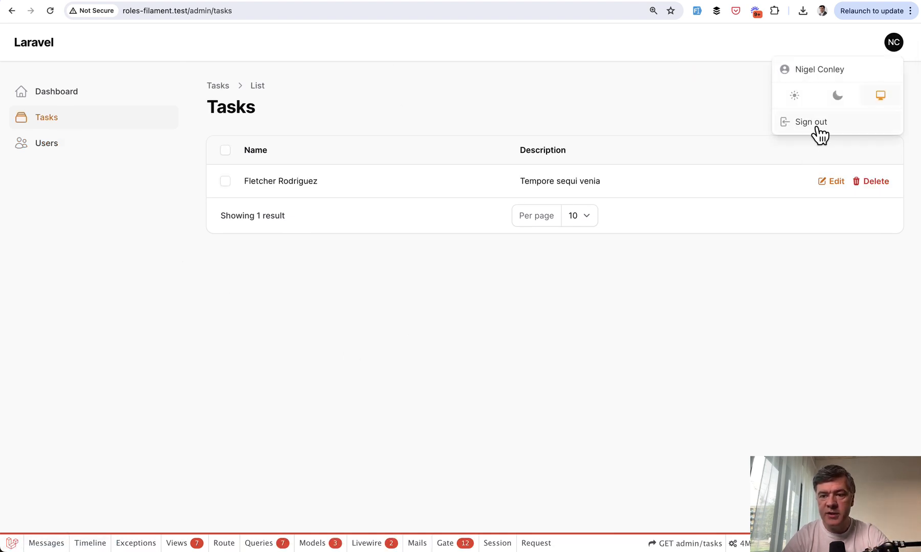
Sign out and register a fresh second account, whose Tasks list is empty
{"action": "left_click", "coordinate": [811, 122]}
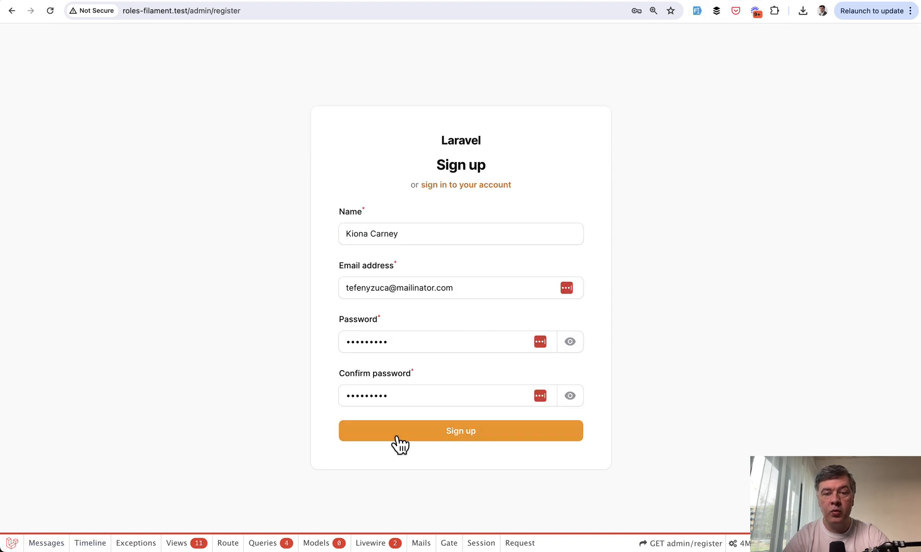
{"action": "left_click", "coordinate": [460, 430]}
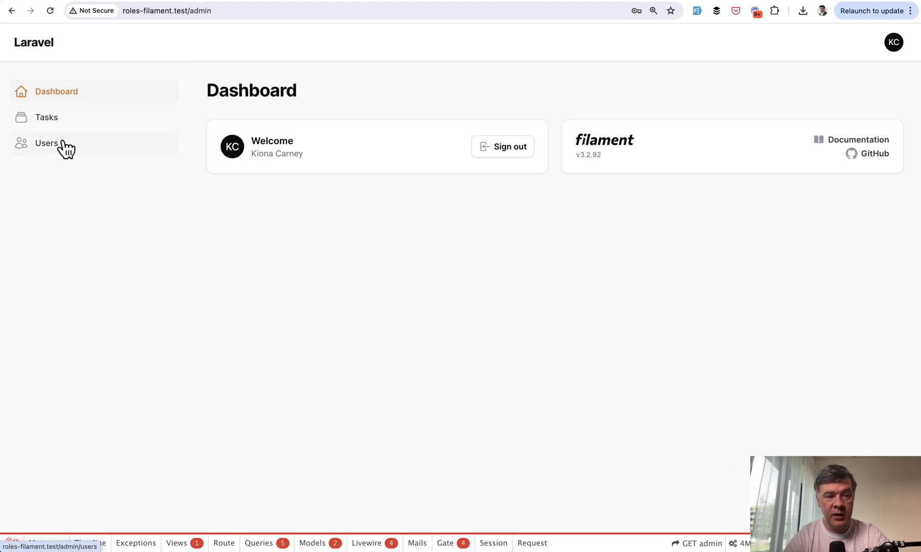
{"action": "left_click", "coordinate": [47, 117]}
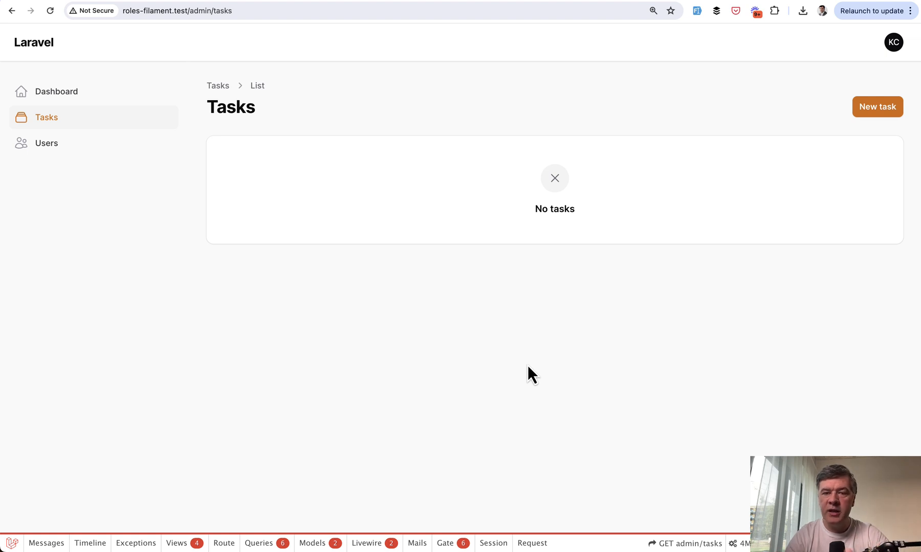
{"action": "mouse_move", "coordinate": [450, 265]}
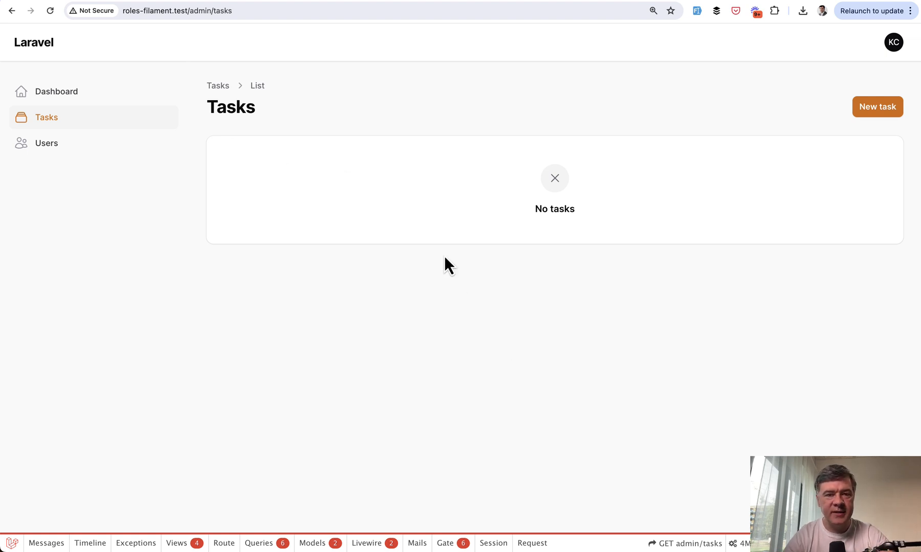
{"action": "mouse_move", "coordinate": [500, 291]}
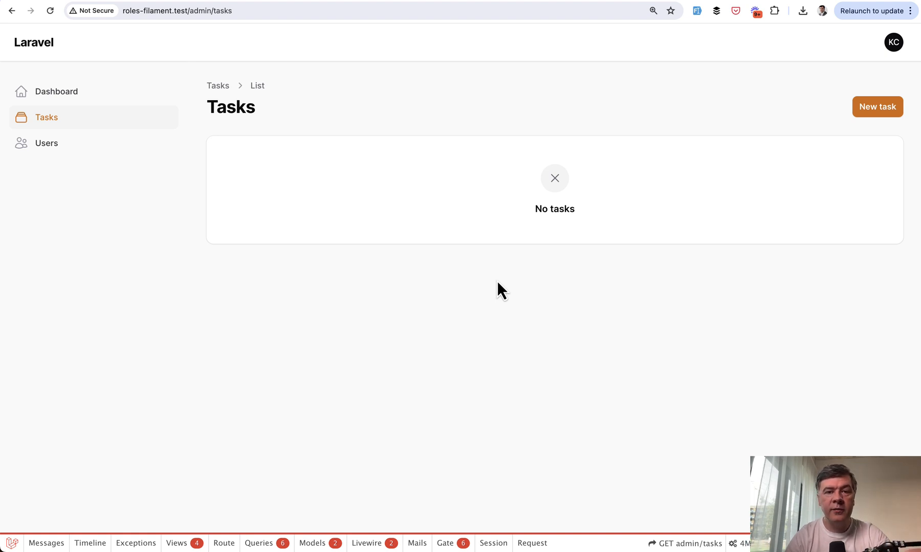
{"action": "mouse_move", "coordinate": [332, 326]}
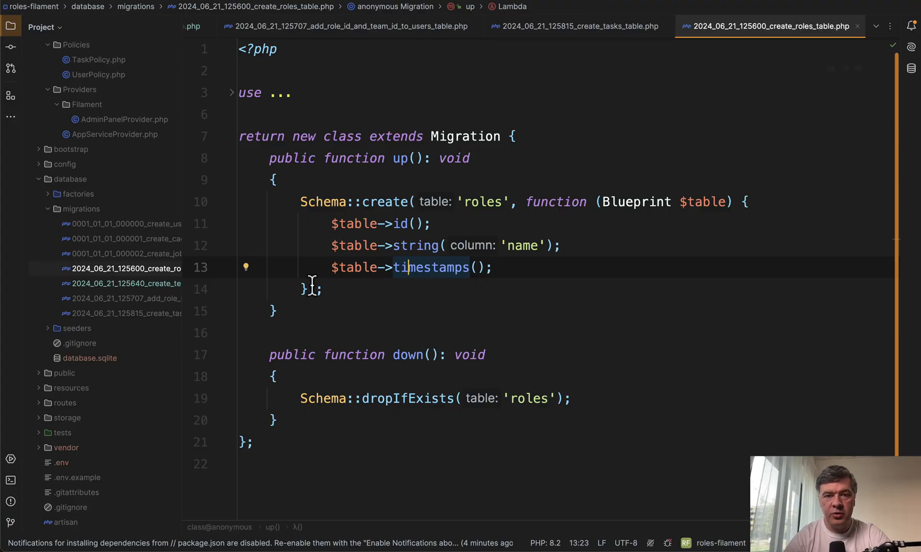
Review the create_roles and create_teams migrations, including the owner_id foreign key
{"action": "left_click", "coordinate": [77, 328]}
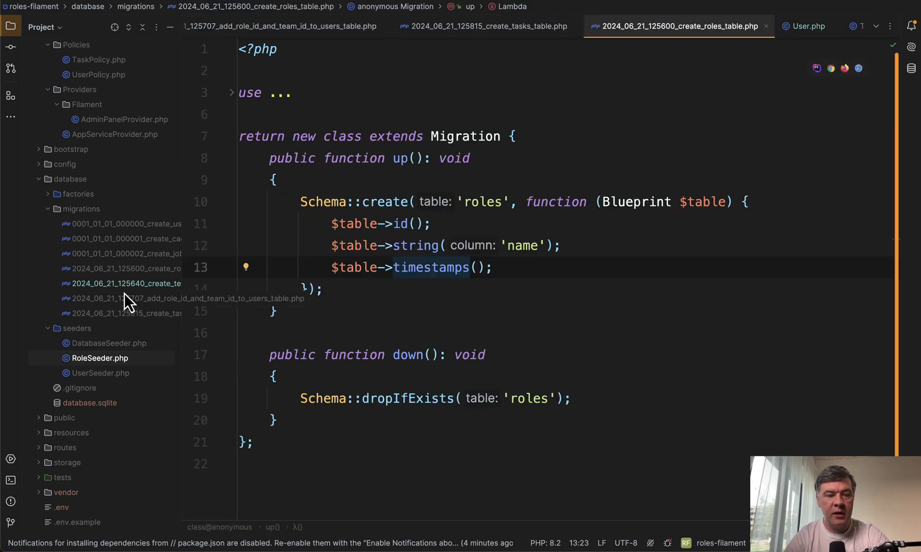
{"action": "left_click", "coordinate": [124, 298]}
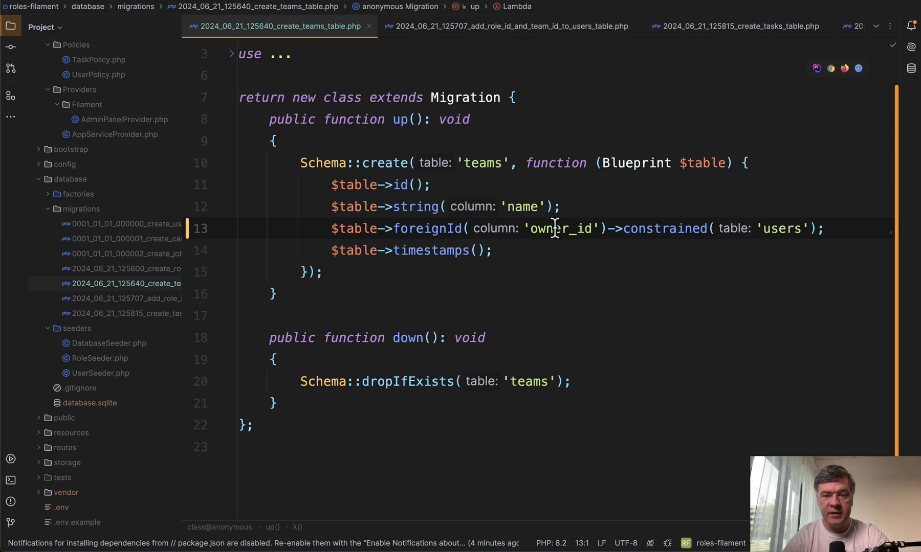
{"action": "left_click", "coordinate": [506, 26]}
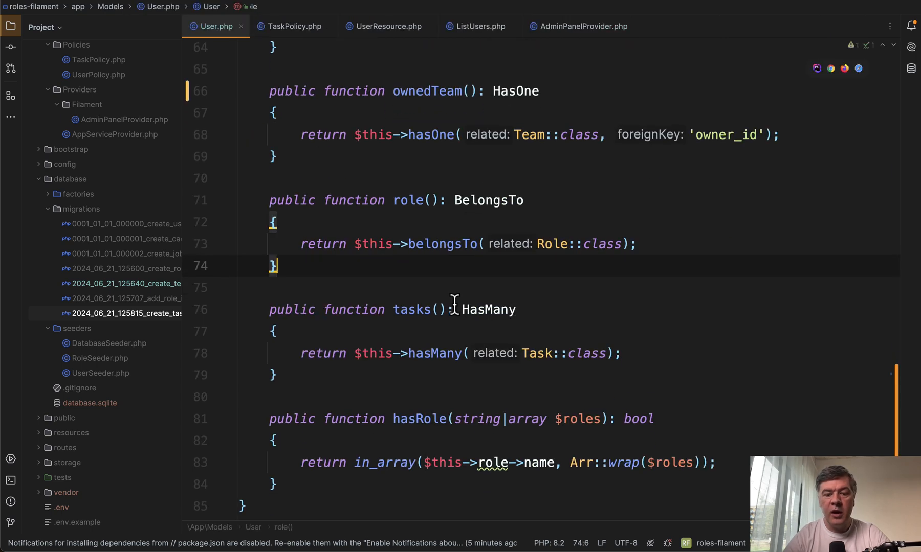
Walk through User.php's team() relation and hasRole helper, then open AdminPanelProvider.php
{"action": "scroll", "scroll_direction": "up", "scroll_amount": 3}
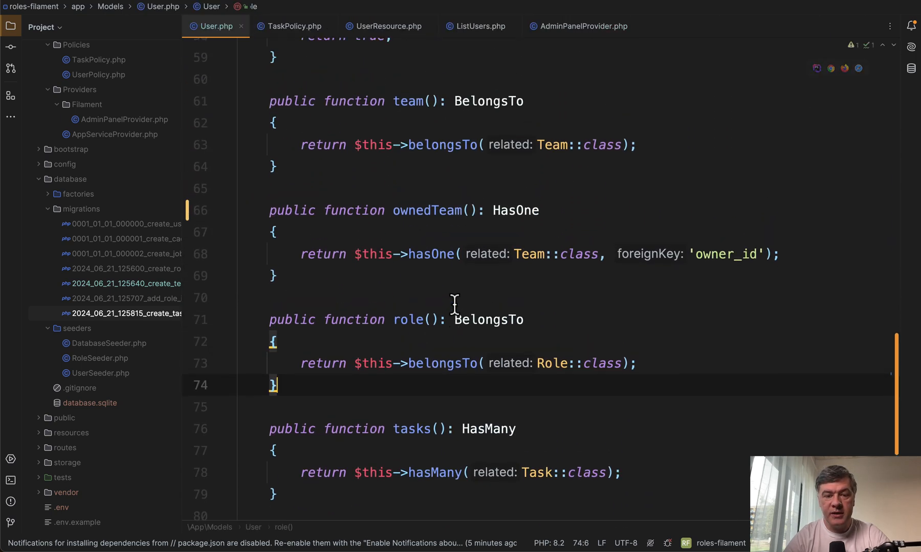
{"action": "left_click", "coordinate": [408, 101]}
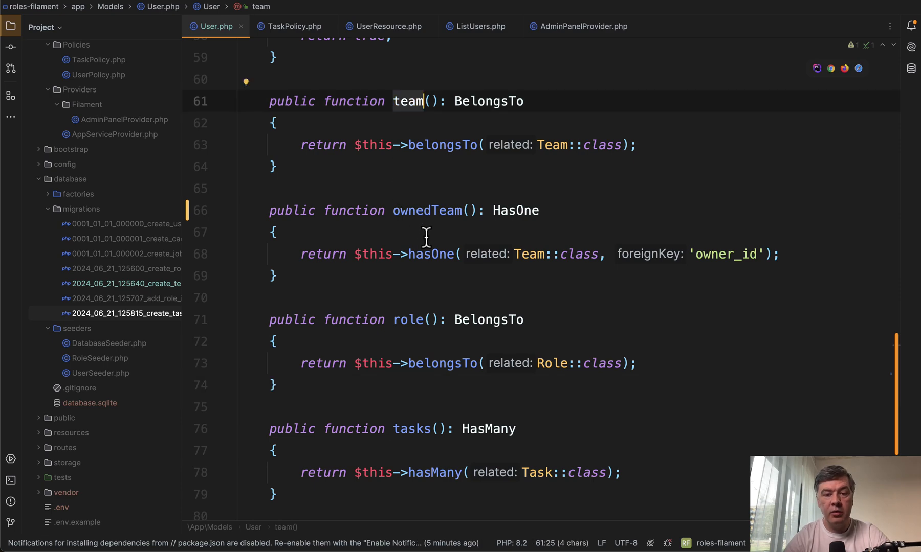
{"action": "mouse_move", "coordinate": [428, 211]}
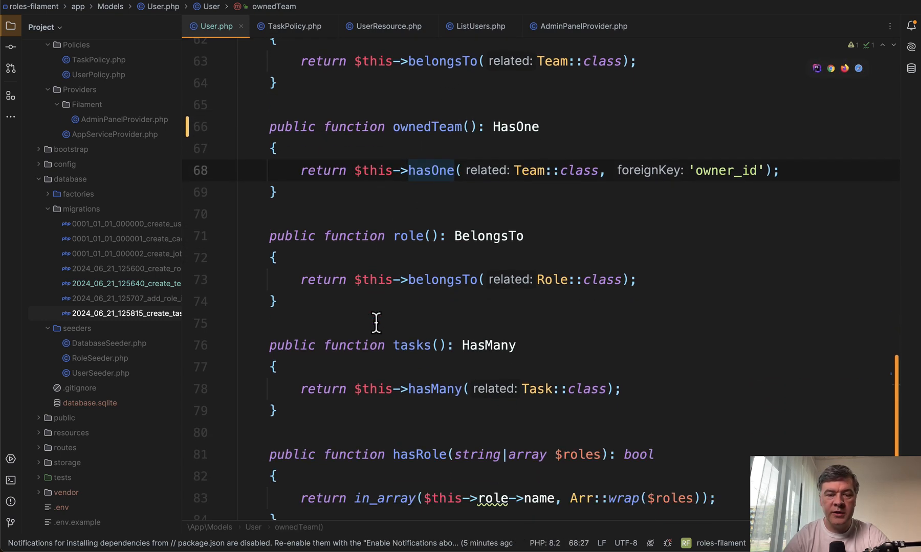
{"action": "scroll", "scroll_direction": "down", "scroll_amount": 3}
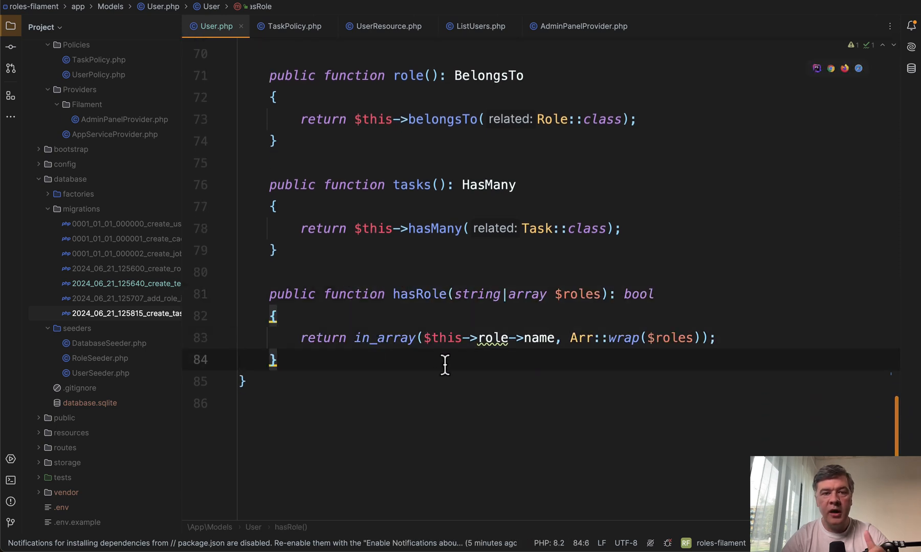
{"action": "mouse_move", "coordinate": [409, 261]}
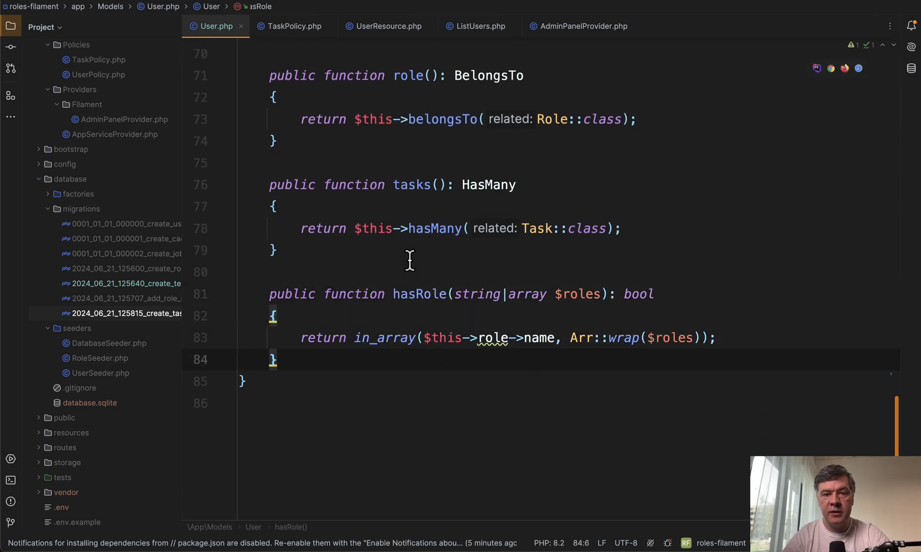
{"action": "left_click", "coordinate": [582, 26]}
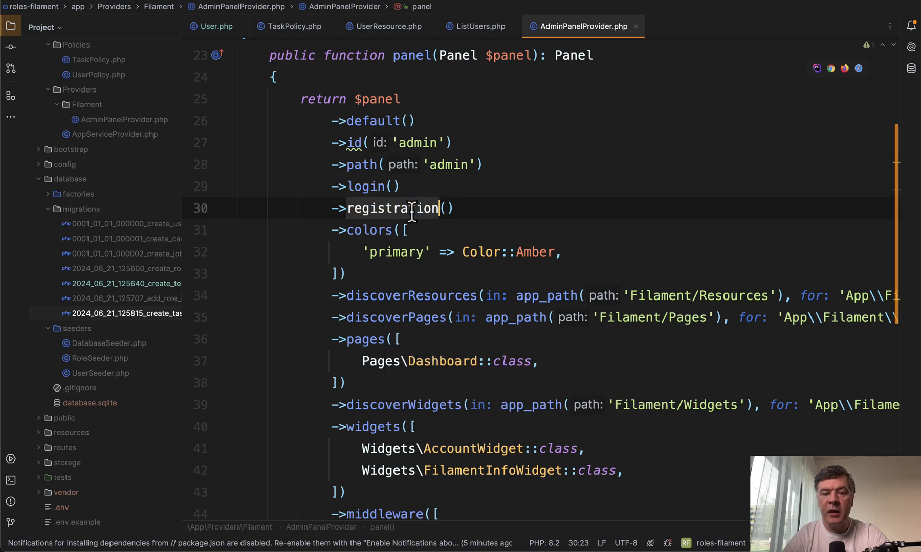
Navigate from the panel's registration() call to Filament's vendor Register page class
{"action": "left_click", "coordinate": [406, 231]}
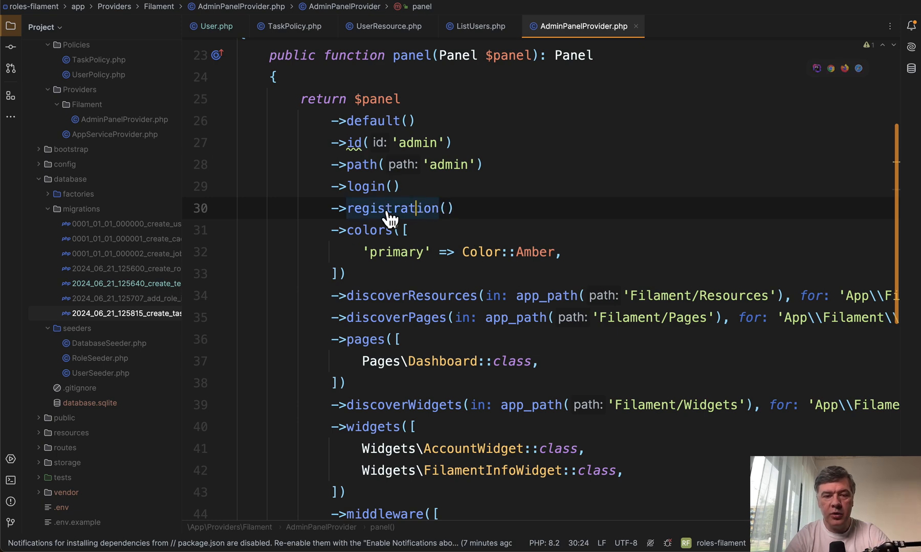
{"action": "left_click", "coordinate": [392, 208]}
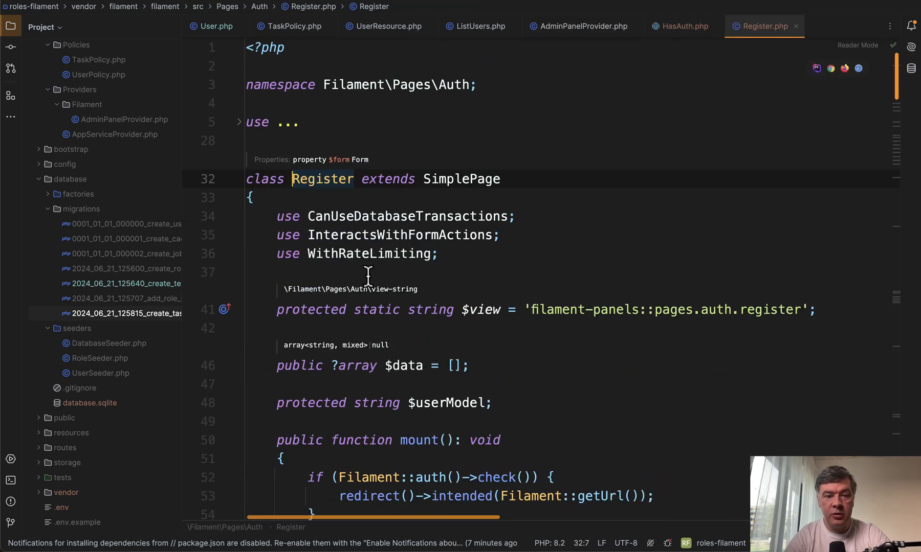
{"action": "scroll", "scroll_direction": "down", "scroll_amount": 3}
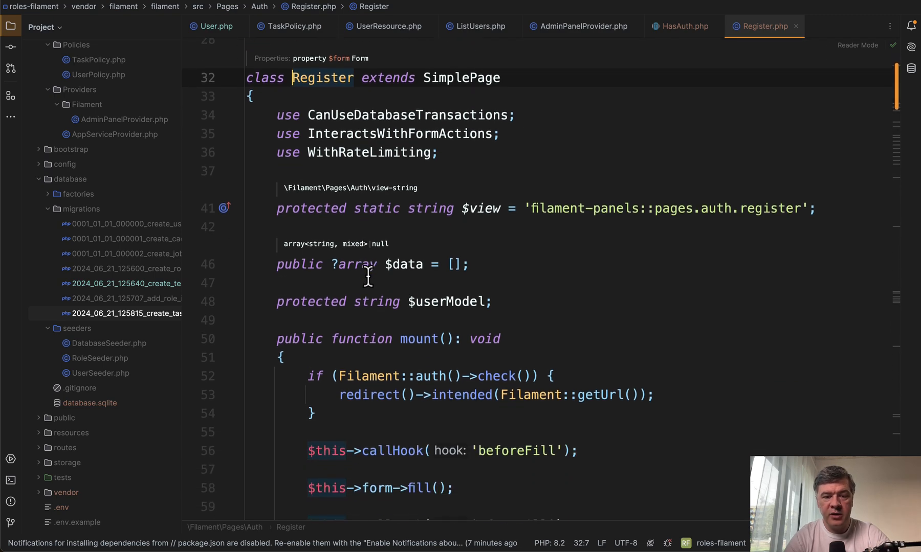
{"action": "scroll", "scroll_direction": "down", "scroll_amount": 3}
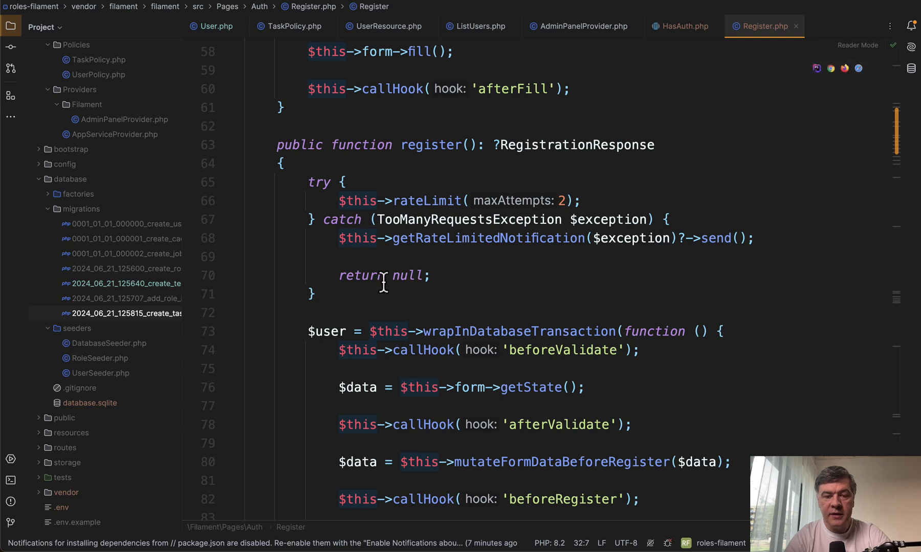
{"action": "scroll", "scroll_direction": "down", "scroll_amount": 3}
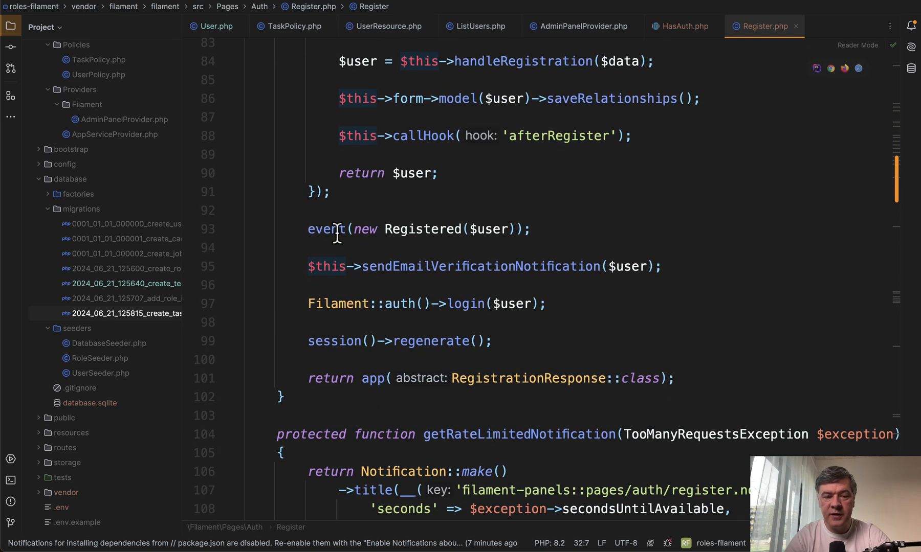
{"action": "left_click", "coordinate": [338, 229]}
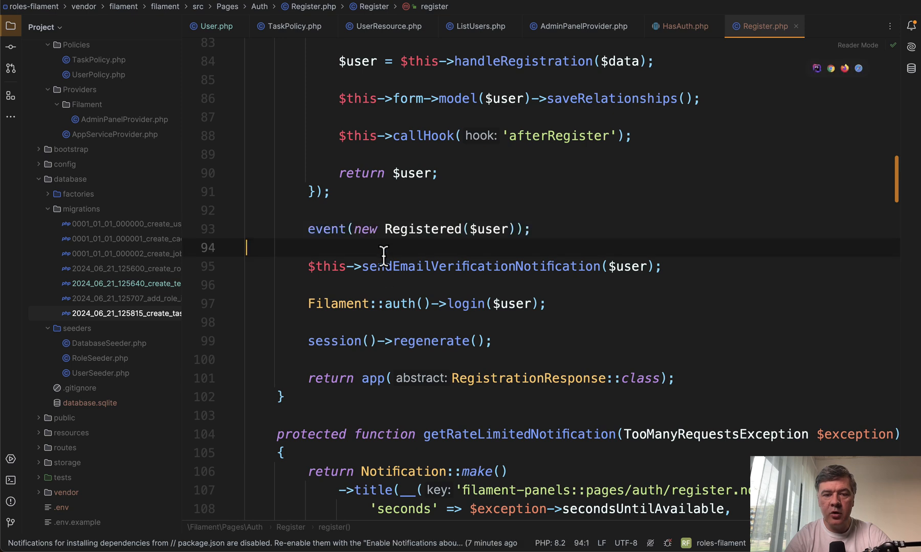
{"action": "mouse_move", "coordinate": [407, 235]}
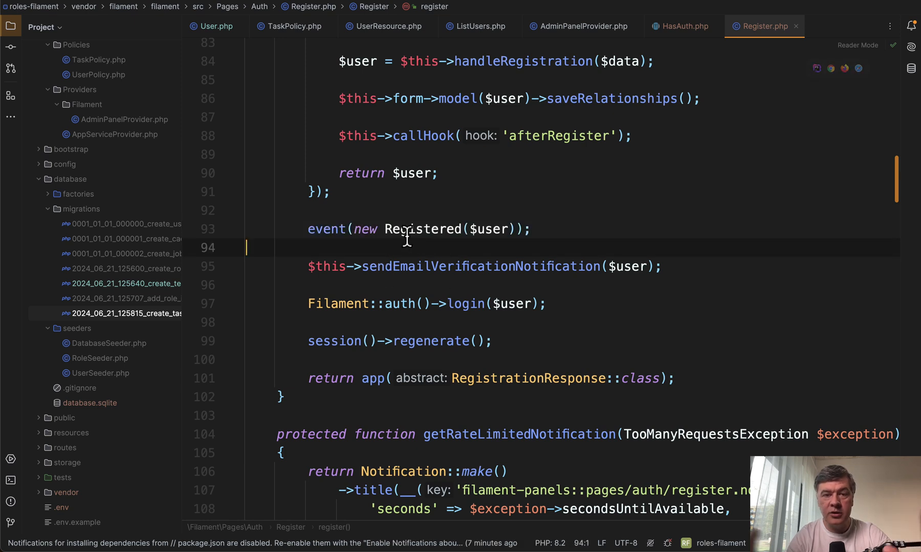
{"action": "mouse_move", "coordinate": [432, 266]}
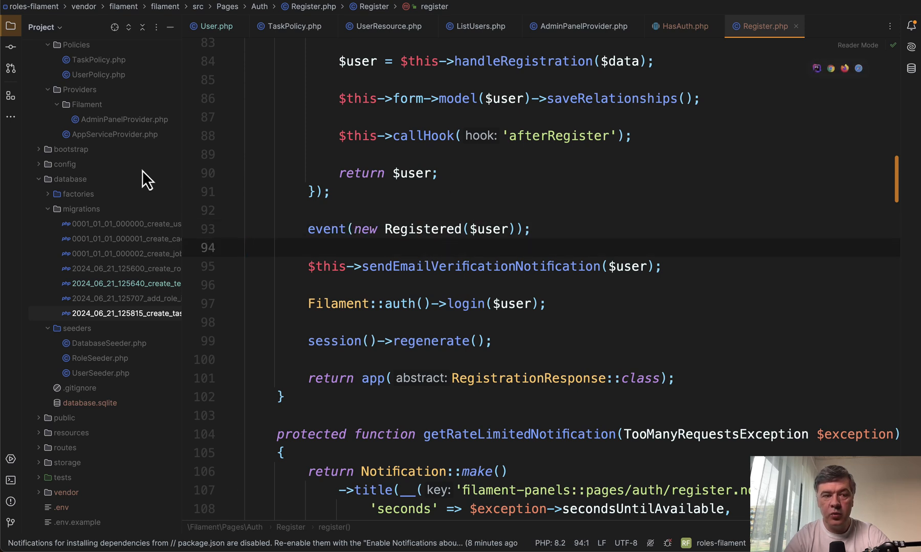
{"action": "scroll", "scroll_direction": "up", "scroll_amount": 3}
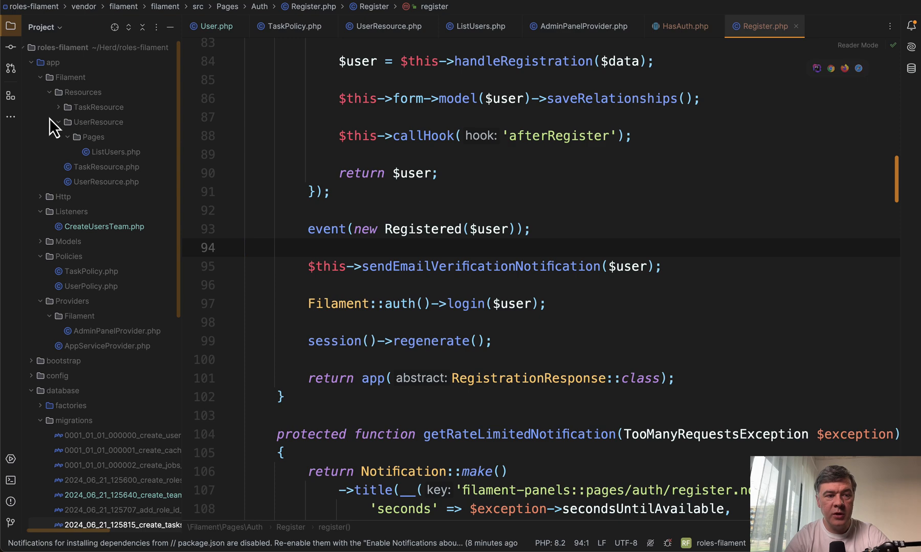
Review the CreateUsersTeam listener's handle method, then create a new task in the browser
{"action": "left_click", "coordinate": [104, 226]}
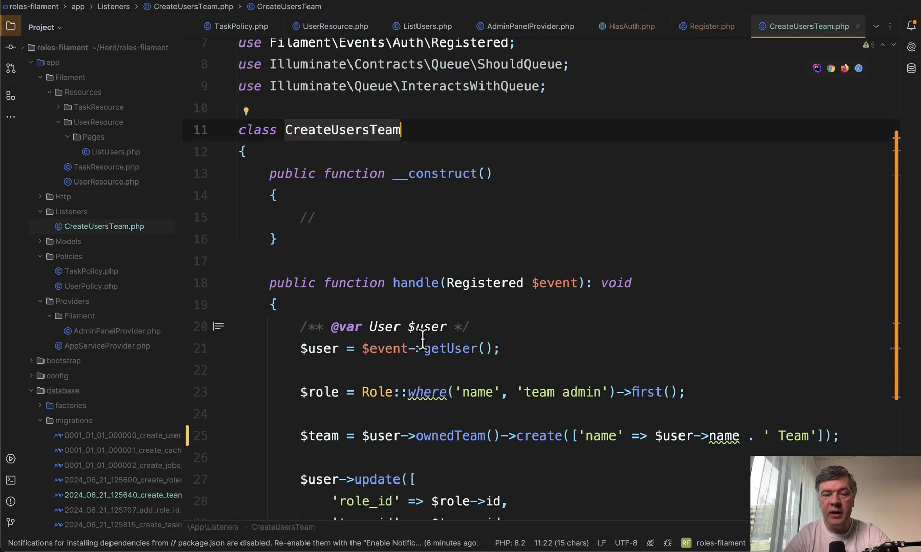
{"action": "left_click", "coordinate": [552, 282]}
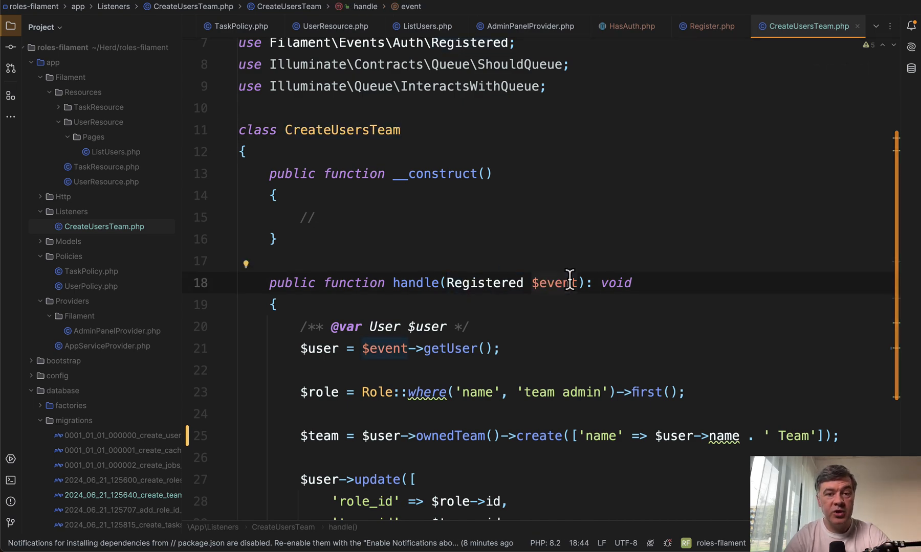
{"action": "scroll", "scroll_direction": "down", "scroll_amount": 3}
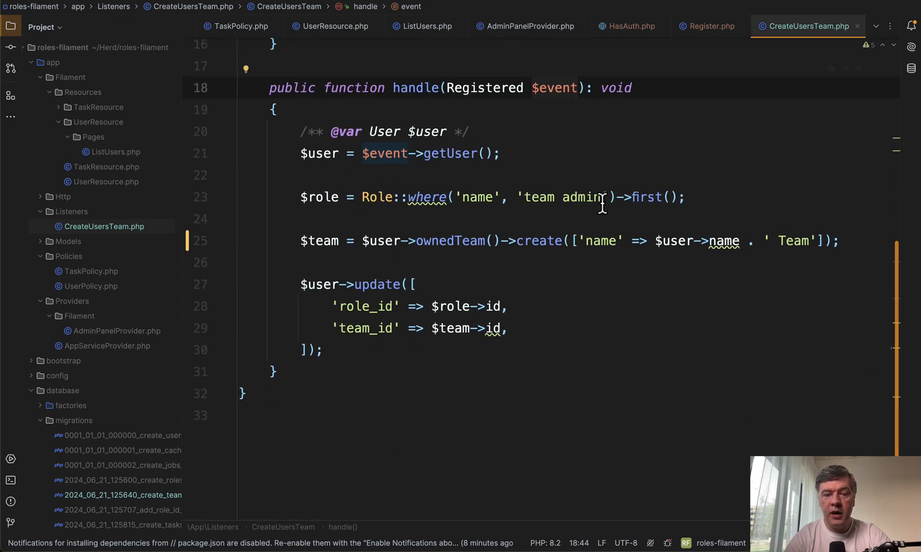
{"action": "scroll", "scroll_direction": "up", "scroll_amount": 3}
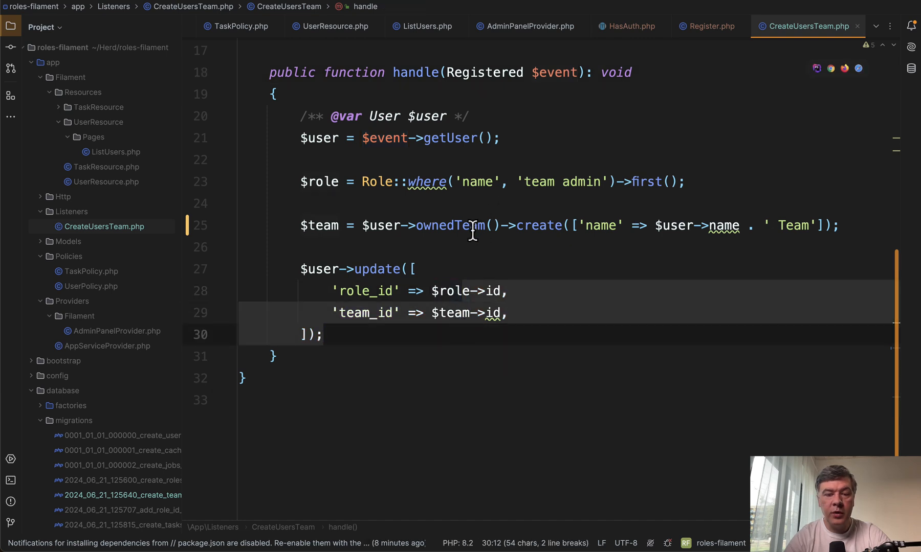
{"action": "mouse_move", "coordinate": [484, 313]}
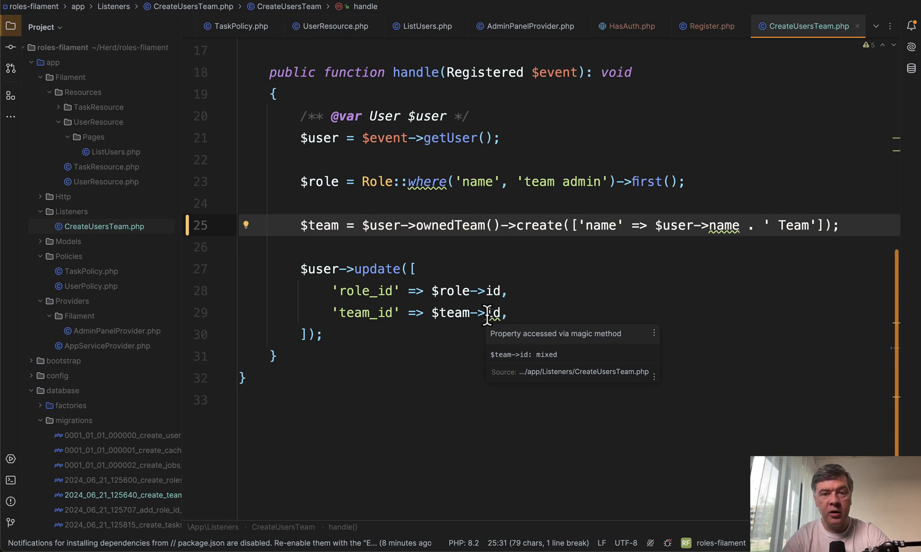
{"action": "mouse_move", "coordinate": [486, 225]}
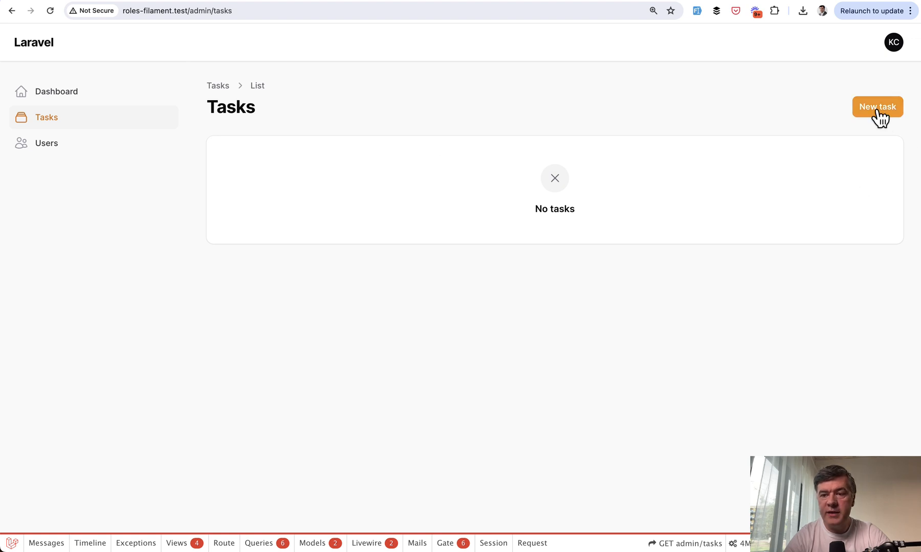
{"action": "left_click", "coordinate": [877, 107]}
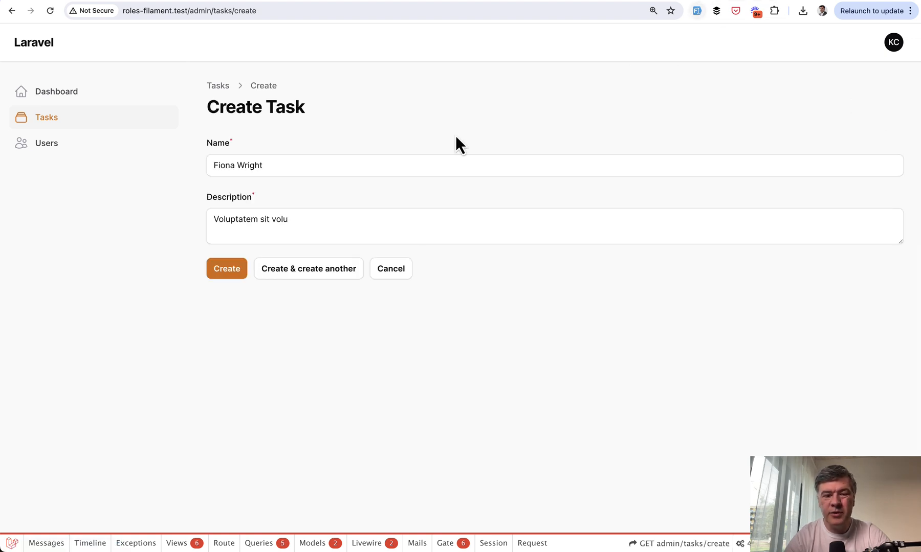
{"action": "left_click", "coordinate": [226, 269]}
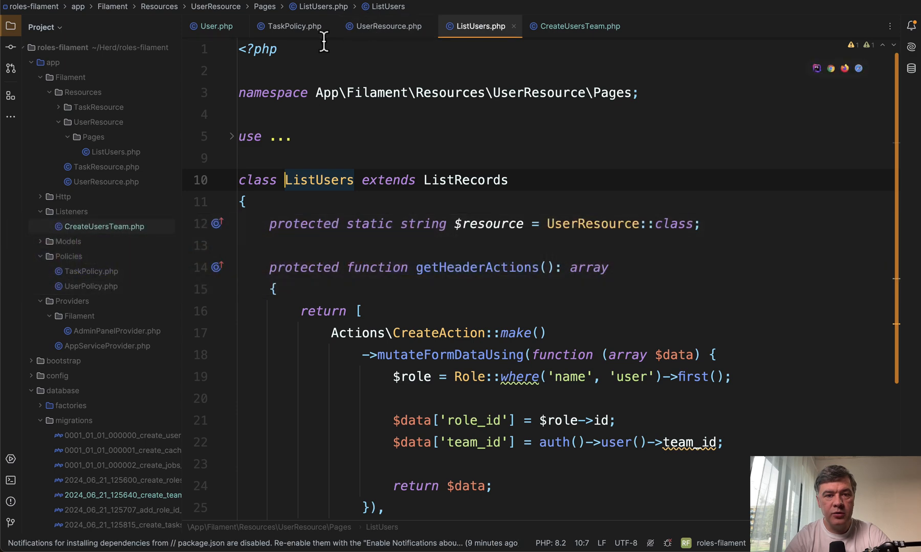
Scroll through TaskResource's form with name and description fields and its table configuration
{"action": "left_click", "coordinate": [568, 26]}
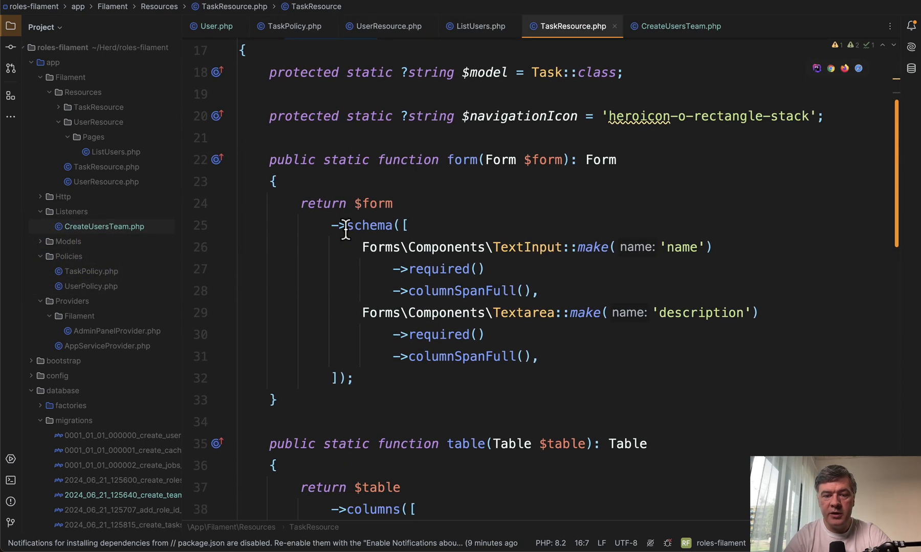
{"action": "scroll", "scroll_direction": "down", "scroll_amount": 3}
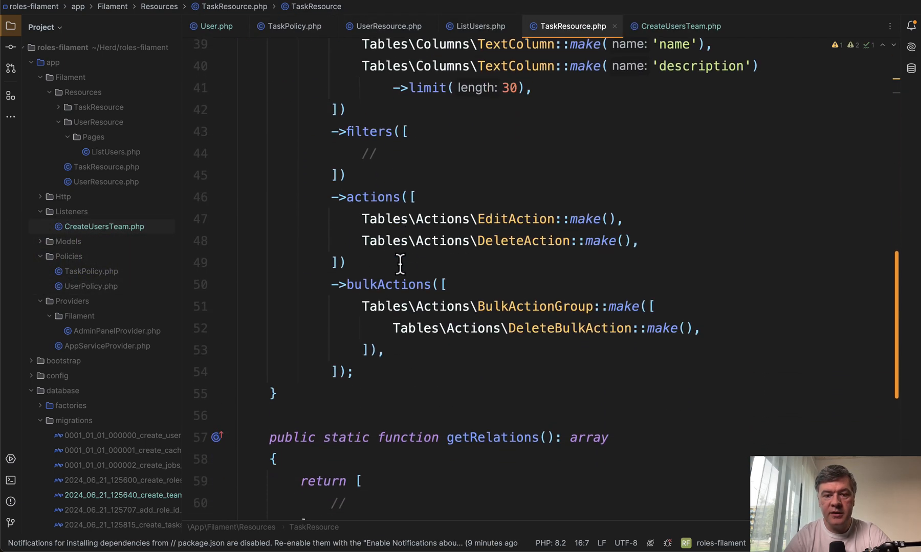
{"action": "scroll", "scroll_direction": "up", "scroll_amount": 3}
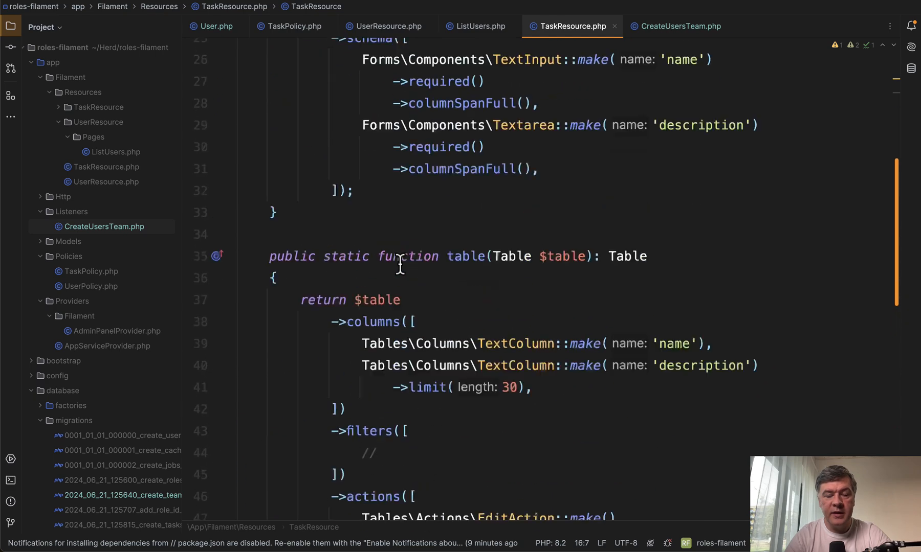
{"action": "scroll", "scroll_direction": "up", "scroll_amount": 3}
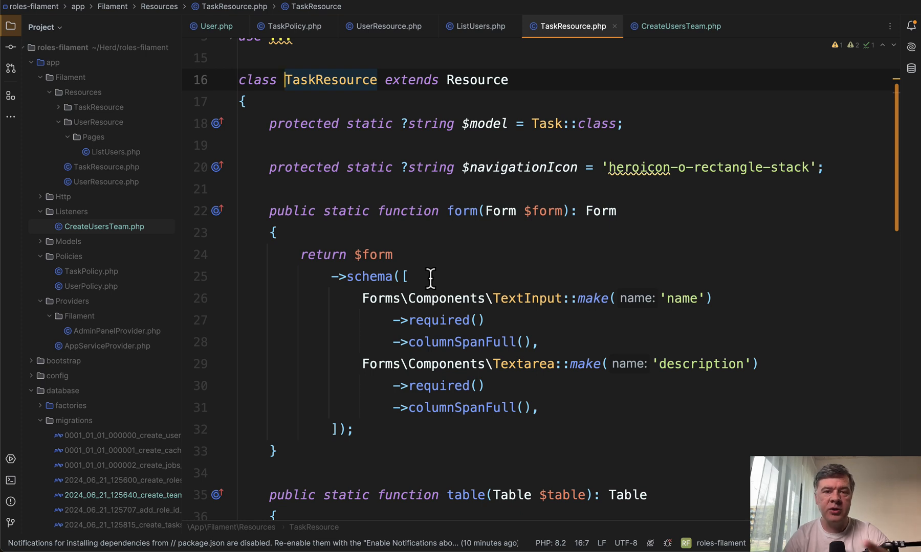
{"action": "mouse_move", "coordinate": [468, 255]}
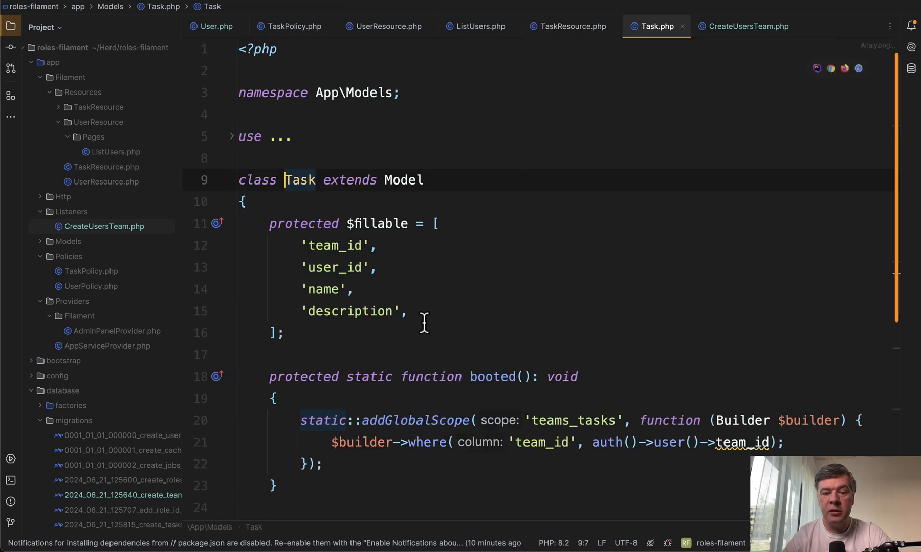
Highlight the Task model's team_id global scope condition in booted(), then open UserResource.php
{"action": "scroll", "scroll_direction": "down", "scroll_amount": 3}
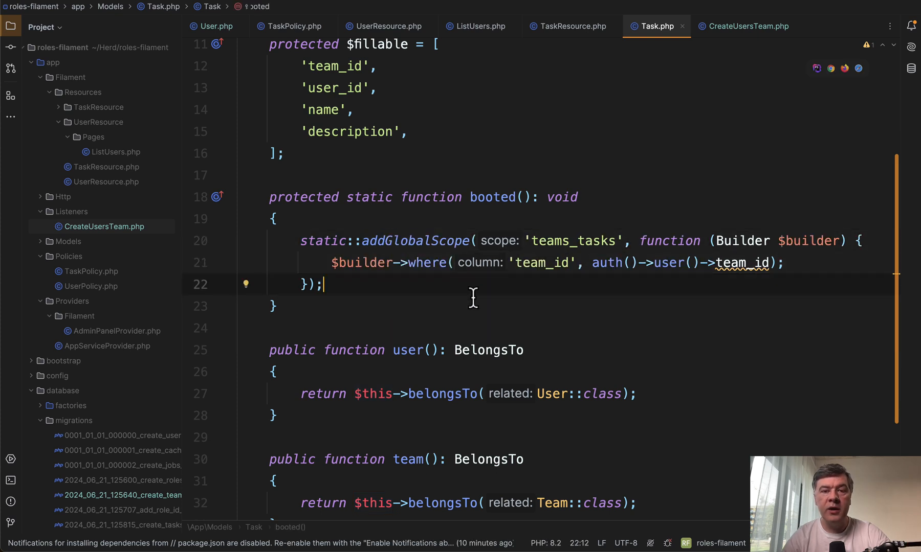
{"action": "left_click", "coordinate": [531, 262]}
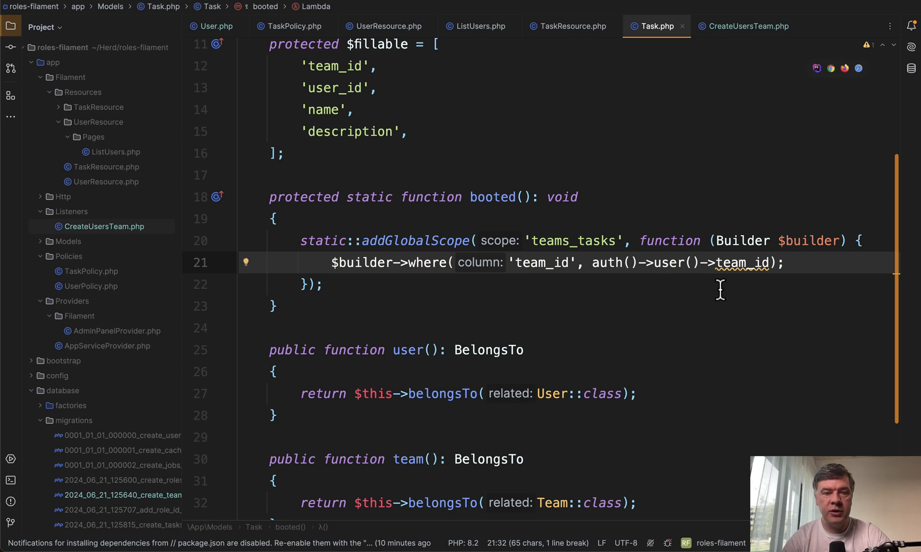
{"action": "mouse_move", "coordinate": [705, 295]}
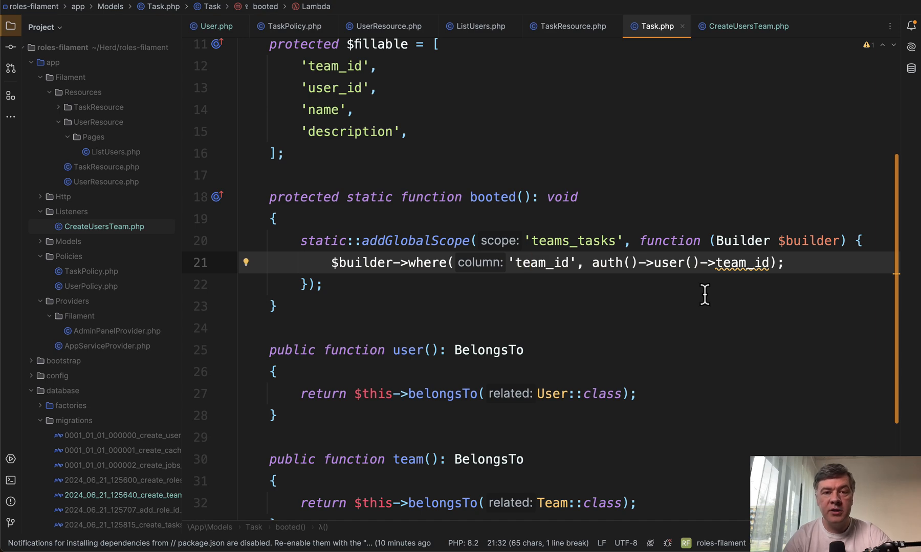
{"action": "key", "text": "alt+tab"}
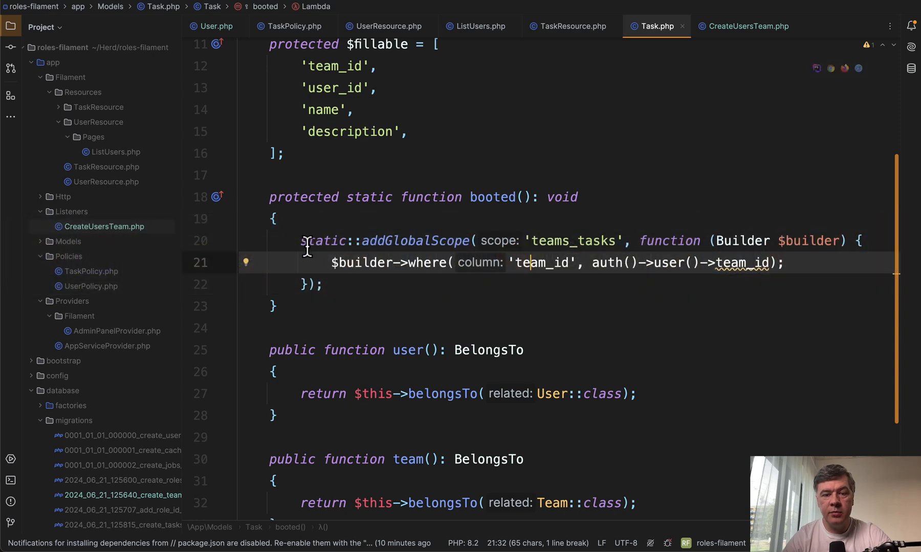
{"action": "left_click", "coordinate": [384, 25]}
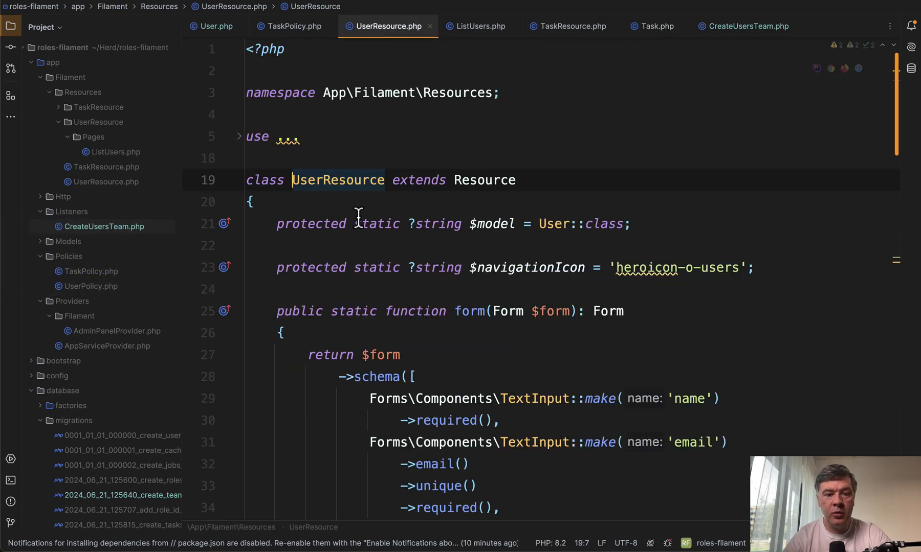
Scroll UserResource to the team-admin-scoped modifyQueryUsing query and the Change Password action
{"action": "scroll", "scroll_direction": "down", "scroll_amount": 3}
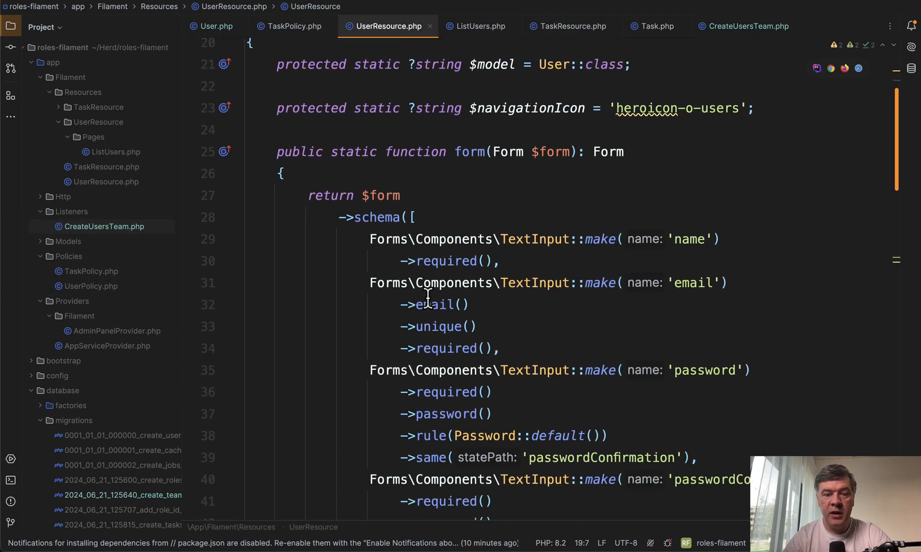
{"action": "scroll", "scroll_direction": "down", "scroll_amount": 3}
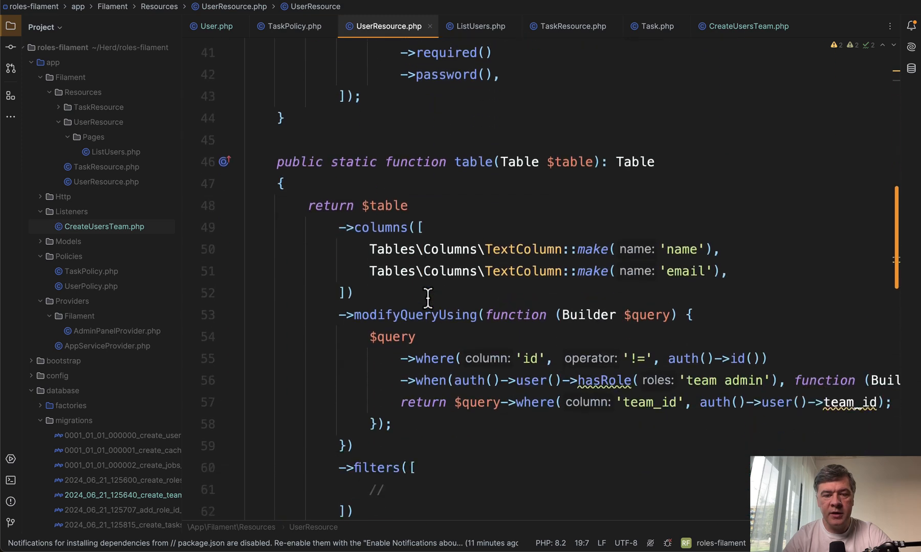
{"action": "scroll", "scroll_direction": "down", "scroll_amount": 3}
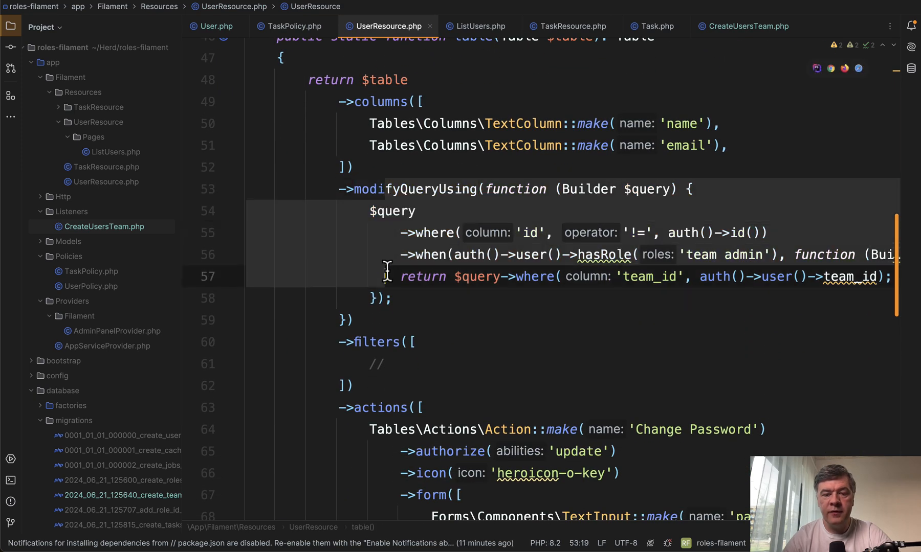
{"action": "scroll", "scroll_direction": "down", "scroll_amount": 3}
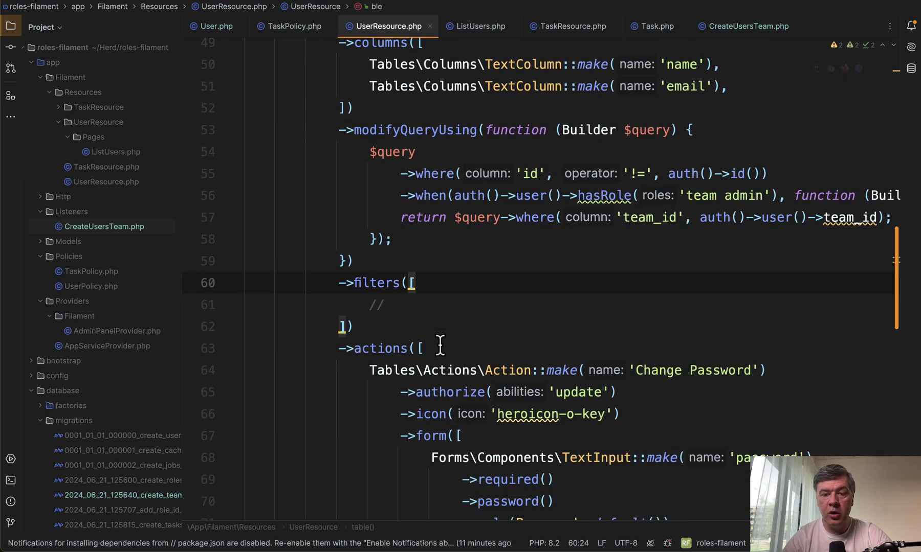
{"action": "scroll", "scroll_direction": "left", "scroll_amount": 3}
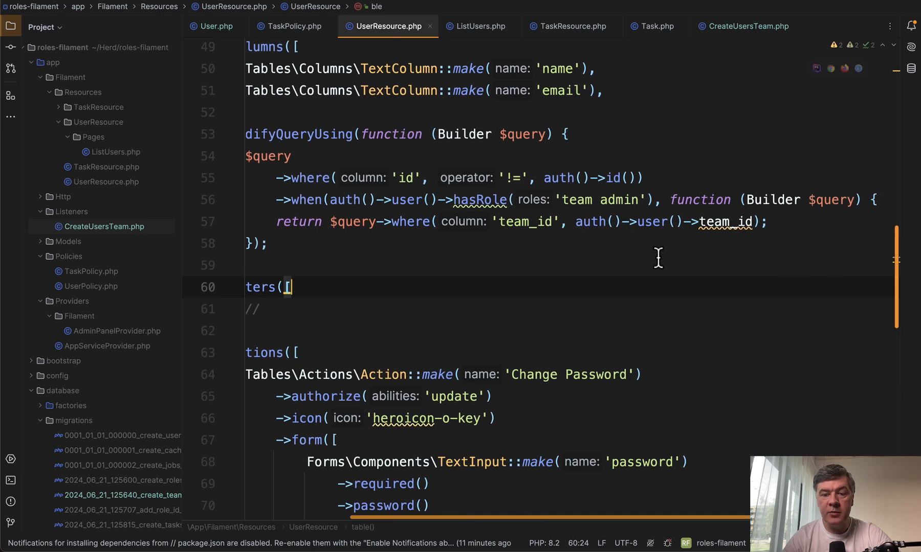
{"action": "left_click", "coordinate": [630, 199]}
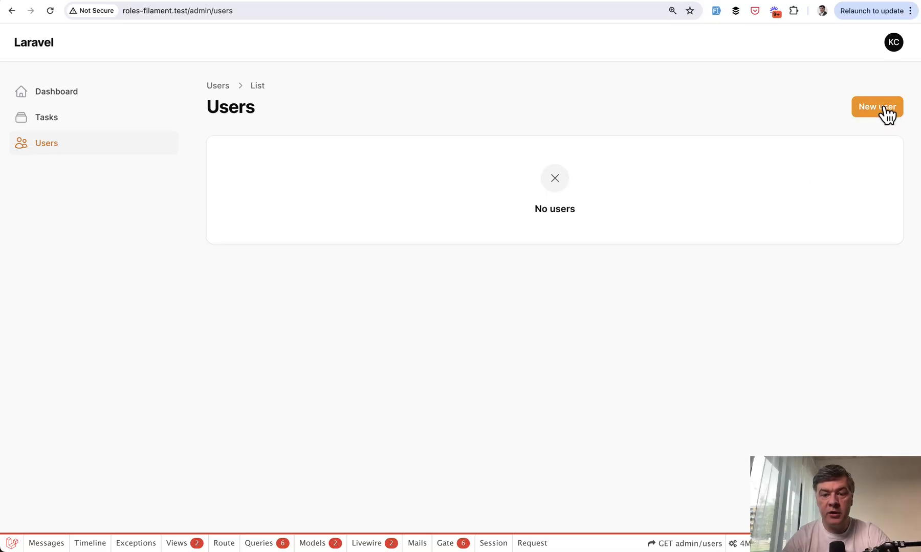
Create a new user from the New user form with name, email, password and confirmation
{"action": "left_click", "coordinate": [877, 107]}
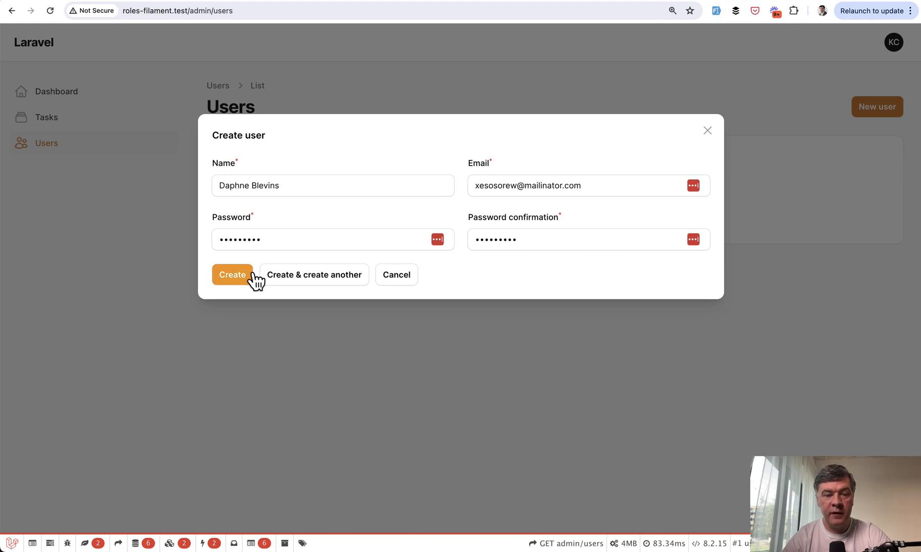
{"action": "left_click", "coordinate": [232, 274]}
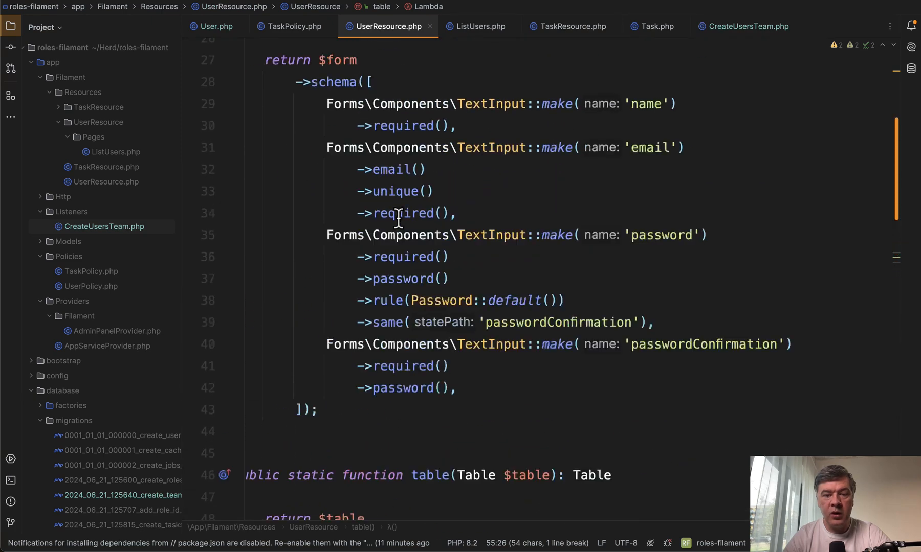
Review ListUsers' mutateFormDataUsing, which assigns the 'user' role and the creator's team_id
{"action": "scroll", "scroll_direction": "up", "scroll_amount": 3}
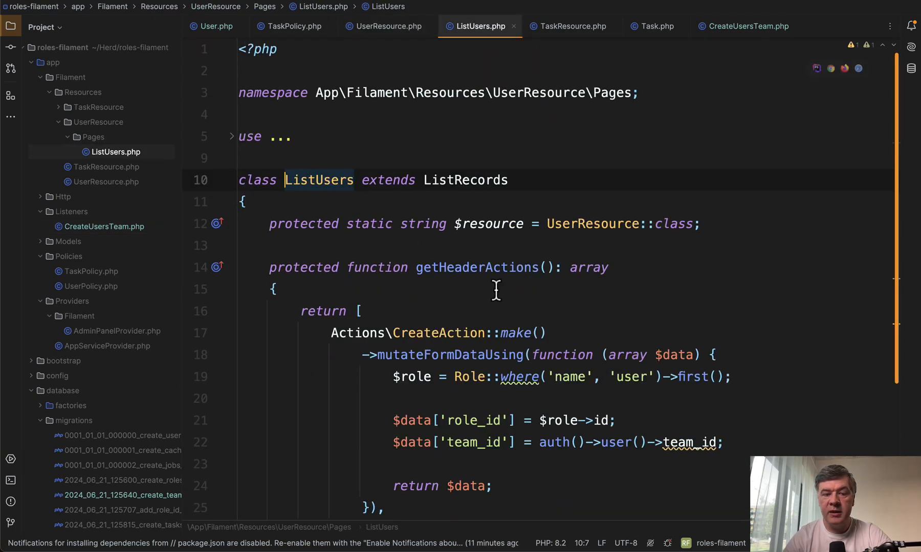
{"action": "scroll", "scroll_direction": "down", "scroll_amount": 3}
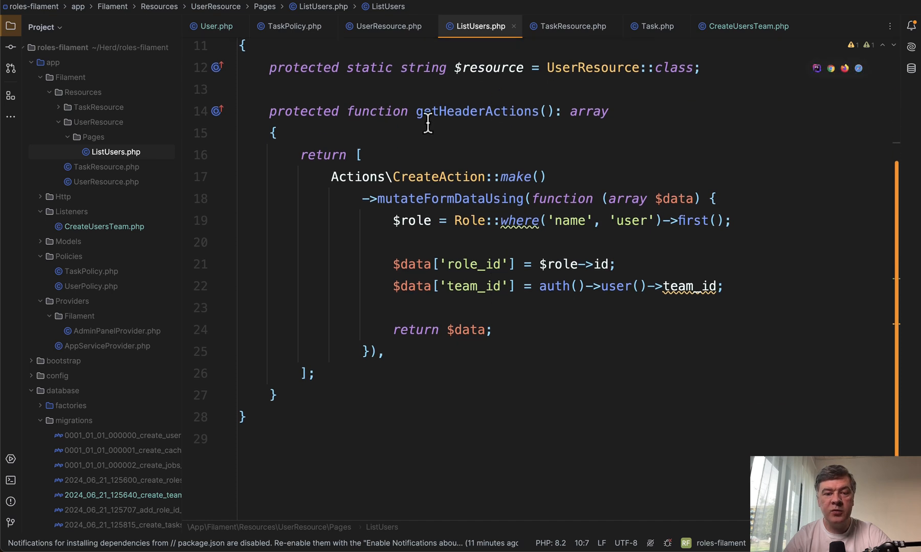
{"action": "mouse_move", "coordinate": [503, 176]}
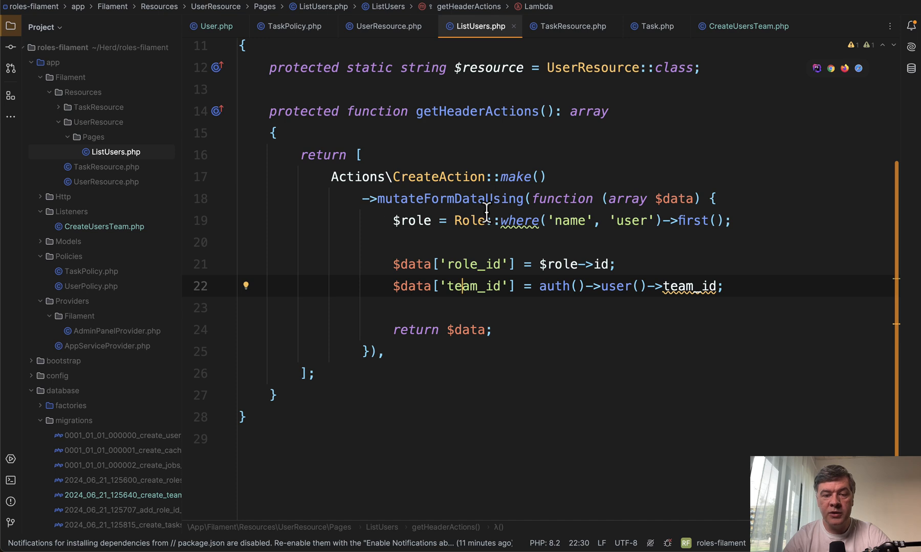
{"action": "mouse_move", "coordinate": [562, 370]}
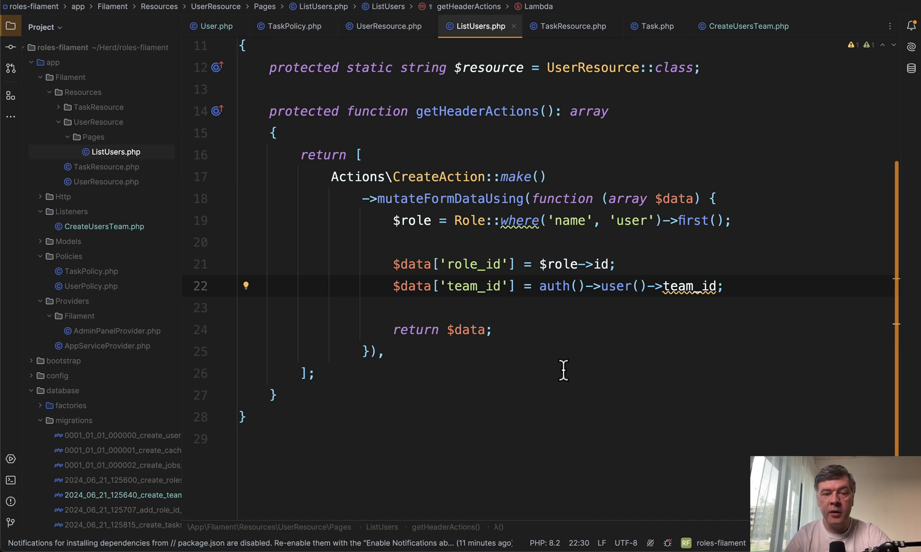
{"action": "left_click", "coordinate": [385, 25]}
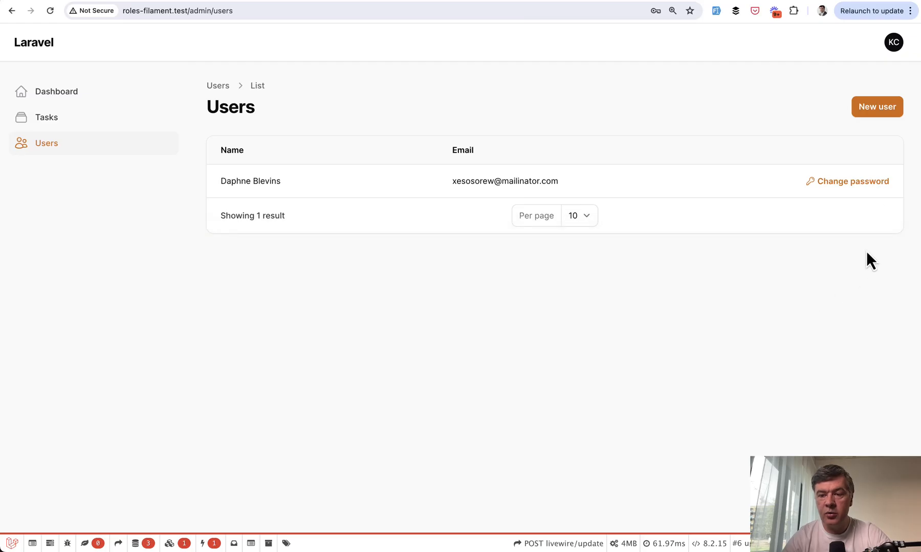
{"action": "mouse_move", "coordinate": [782, 305]}
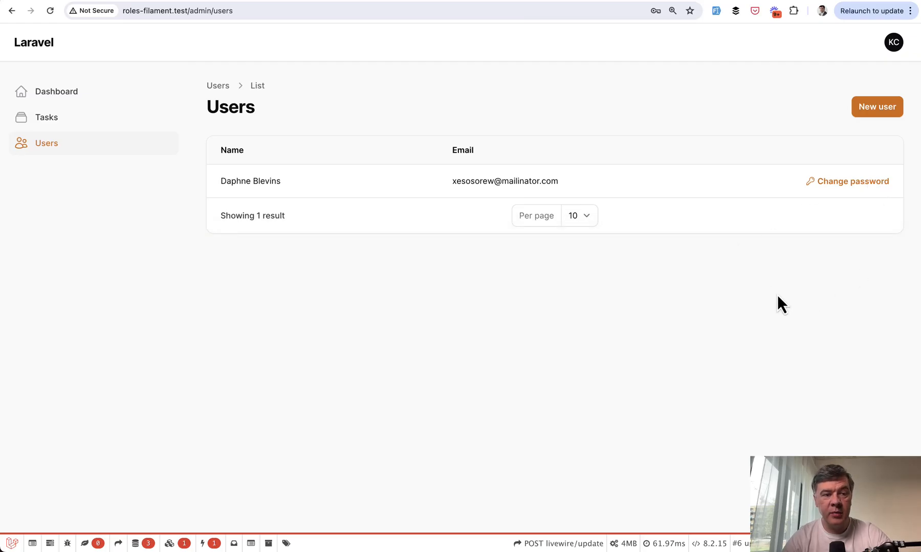
{"action": "mouse_move", "coordinate": [853, 180]}
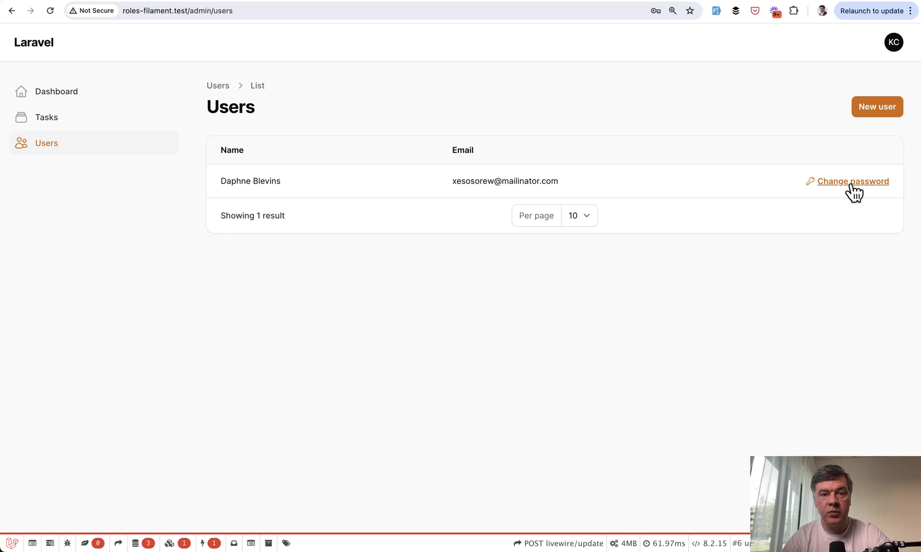
{"action": "left_click", "coordinate": [852, 180]}
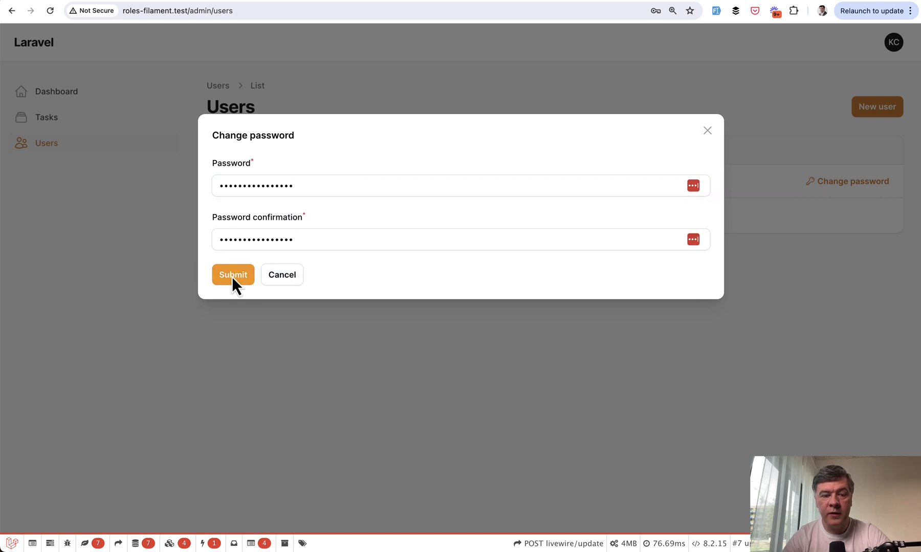
{"action": "left_click", "coordinate": [232, 275]}
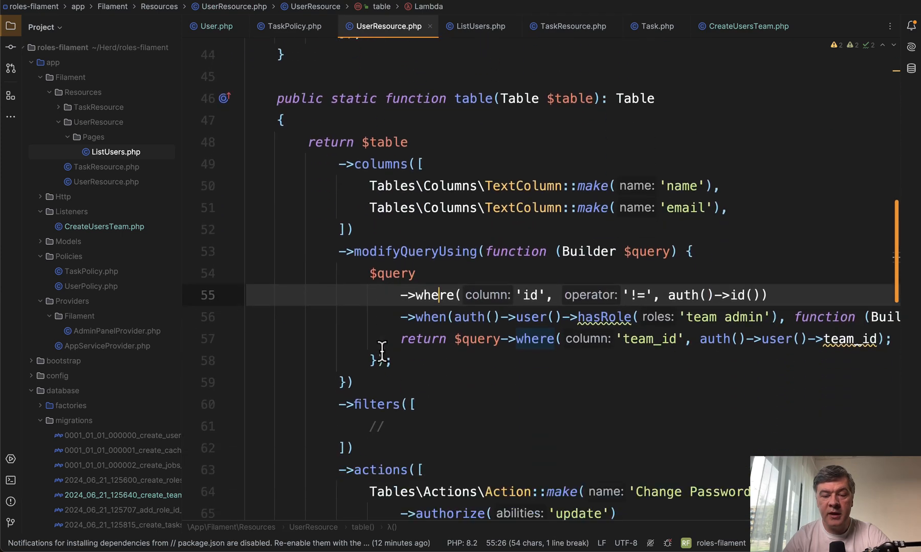
Scroll through UserResource's Change Password table action, then open TaskPolicy.php
{"action": "scroll", "scroll_direction": "down", "scroll_amount": 3}
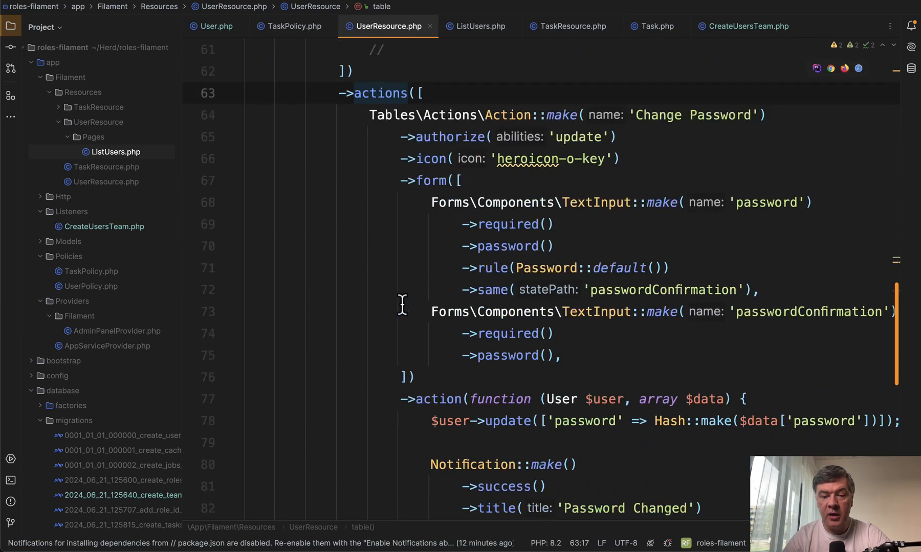
{"action": "mouse_move", "coordinate": [703, 171]}
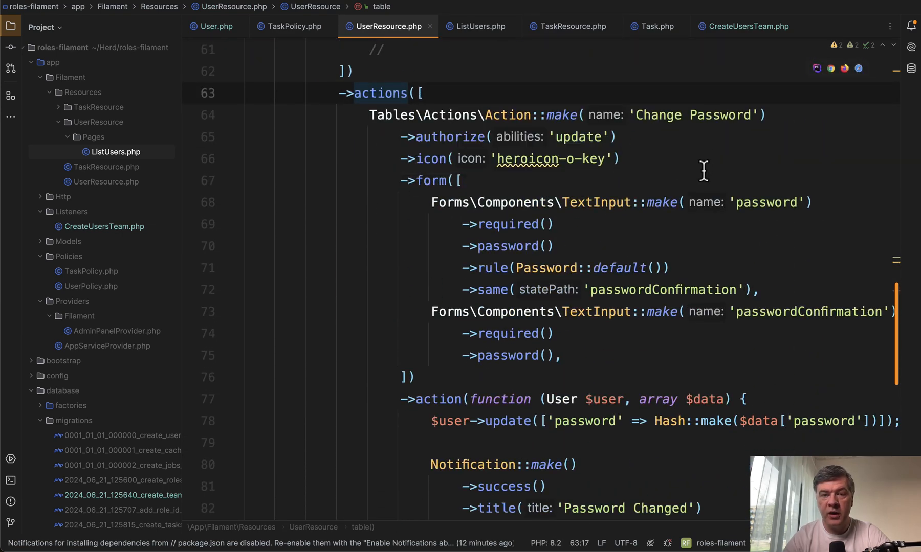
{"action": "scroll", "scroll_direction": "down", "scroll_amount": 3}
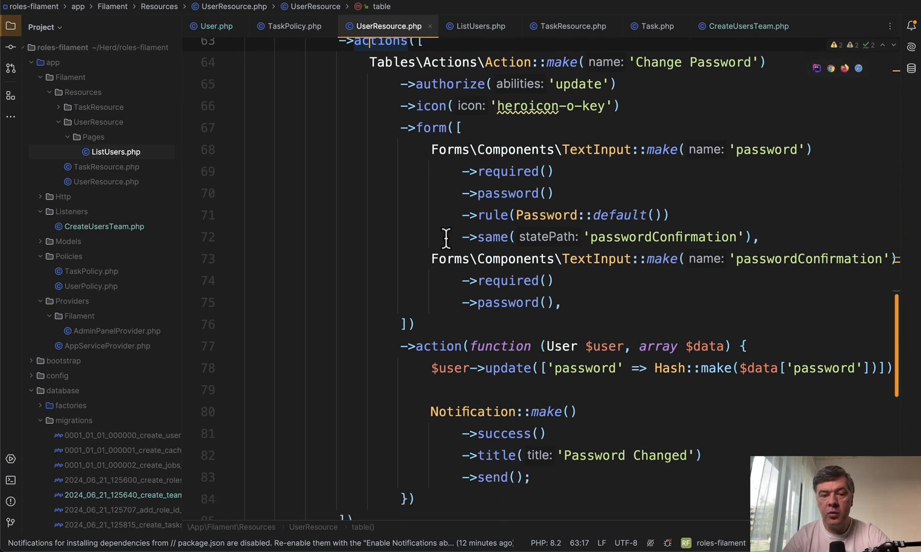
{"action": "scroll", "scroll_direction": "down", "scroll_amount": 3}
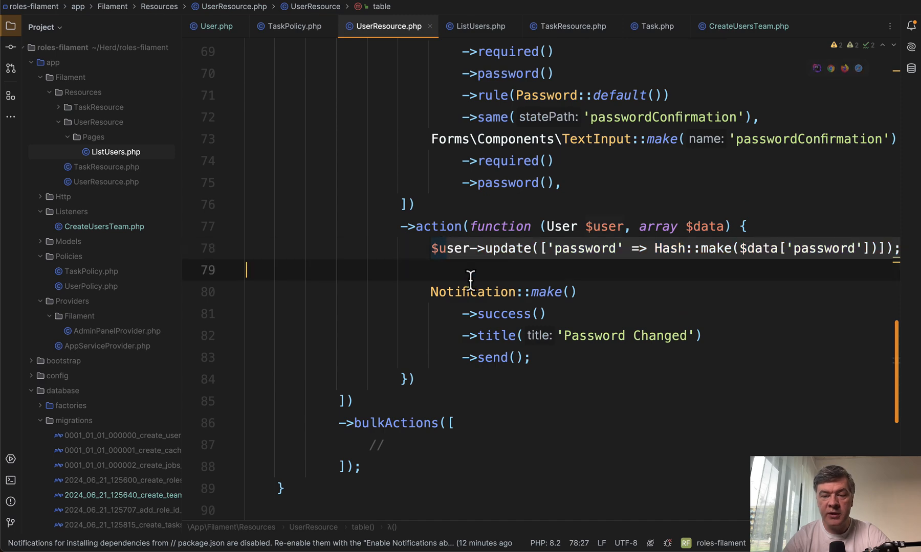
{"action": "scroll", "scroll_direction": "down", "scroll_amount": 3}
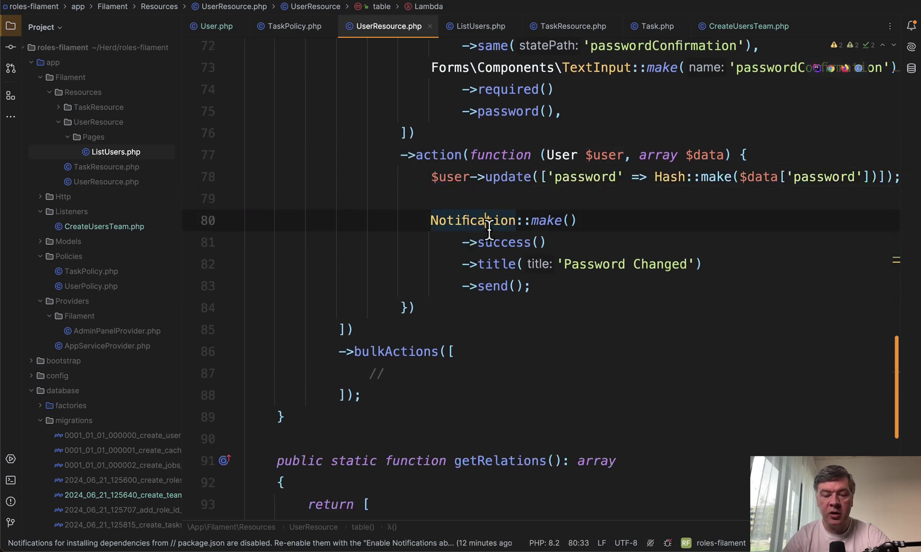
{"action": "scroll", "scroll_direction": "up", "scroll_amount": 3}
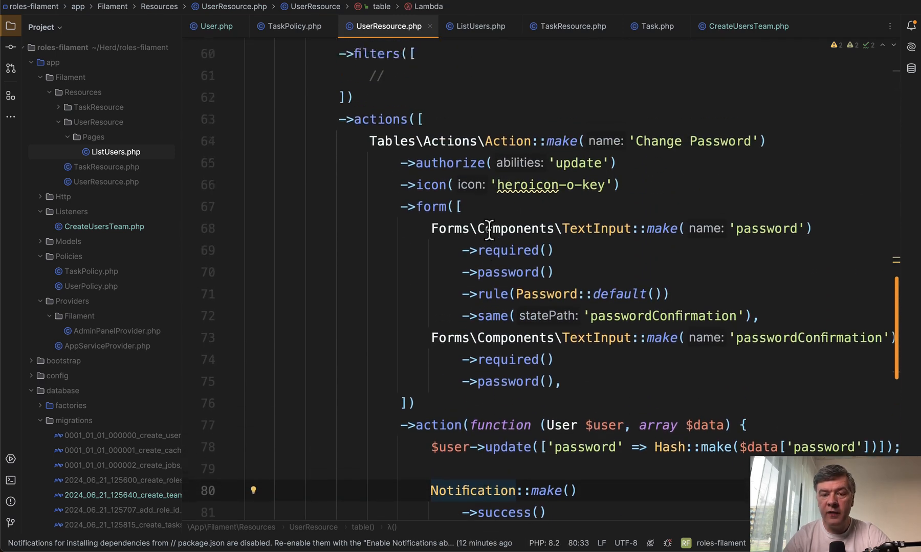
{"action": "scroll", "scroll_direction": "down", "scroll_amount": 3}
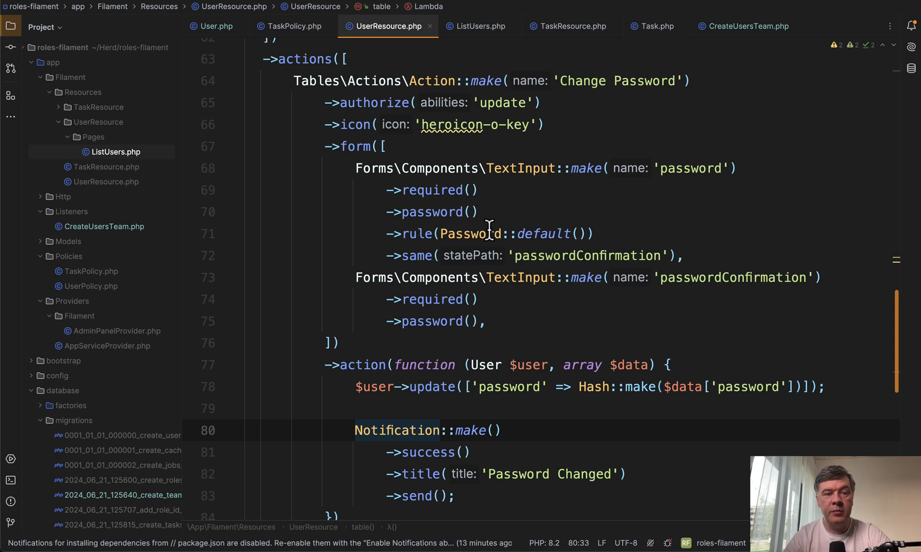
{"action": "mouse_move", "coordinate": [312, 311]}
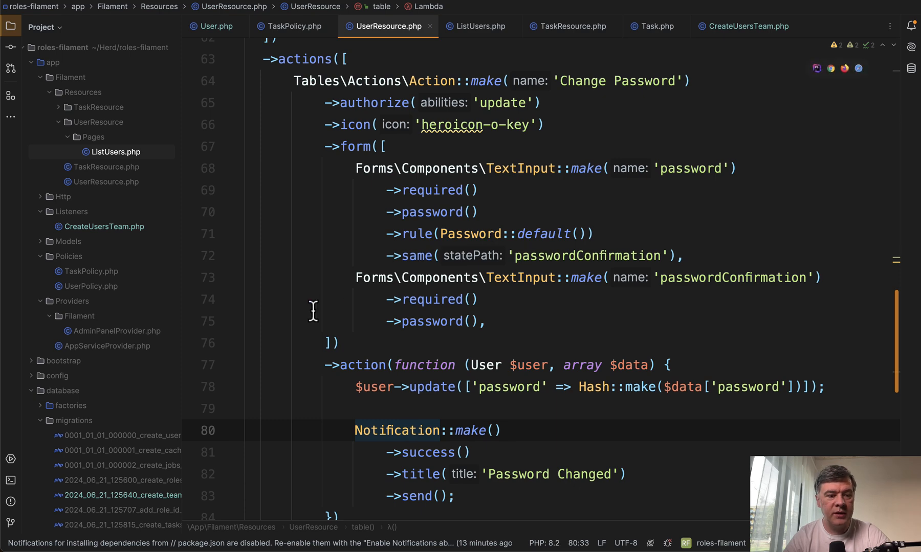
{"action": "left_click", "coordinate": [91, 271]}
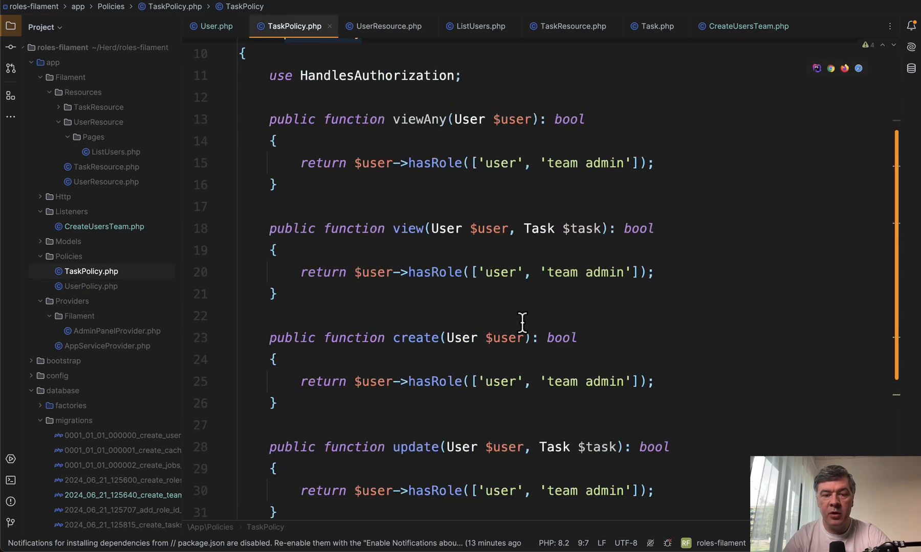
Scroll through TaskPolicy's role checks, then open UserPolicy.php from the Project tree
{"action": "scroll", "scroll_direction": "down", "scroll_amount": 3}
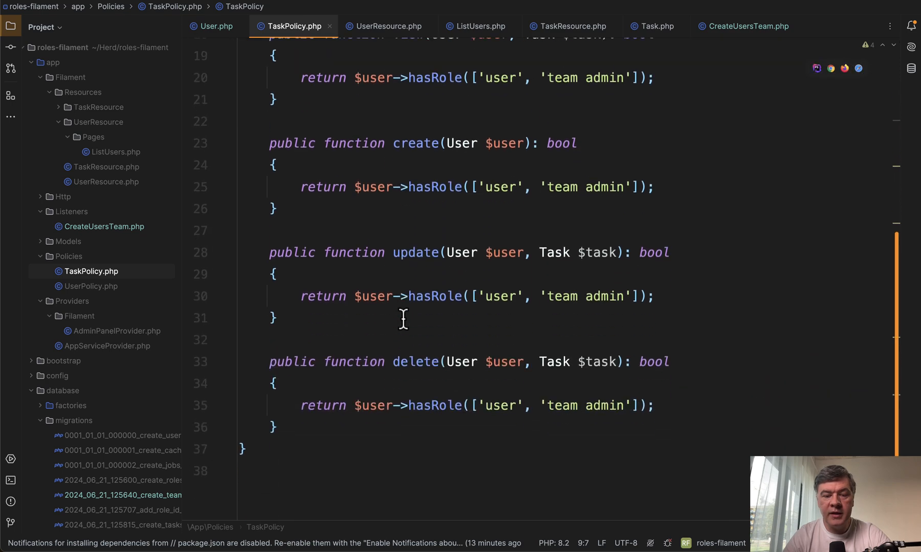
{"action": "scroll", "scroll_direction": "up", "scroll_amount": 3}
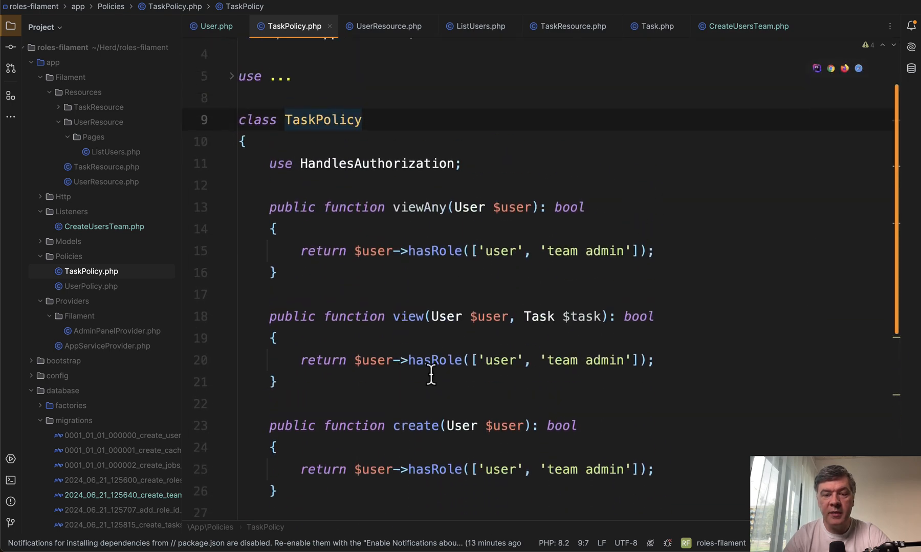
{"action": "scroll", "scroll_direction": "down", "scroll_amount": 3}
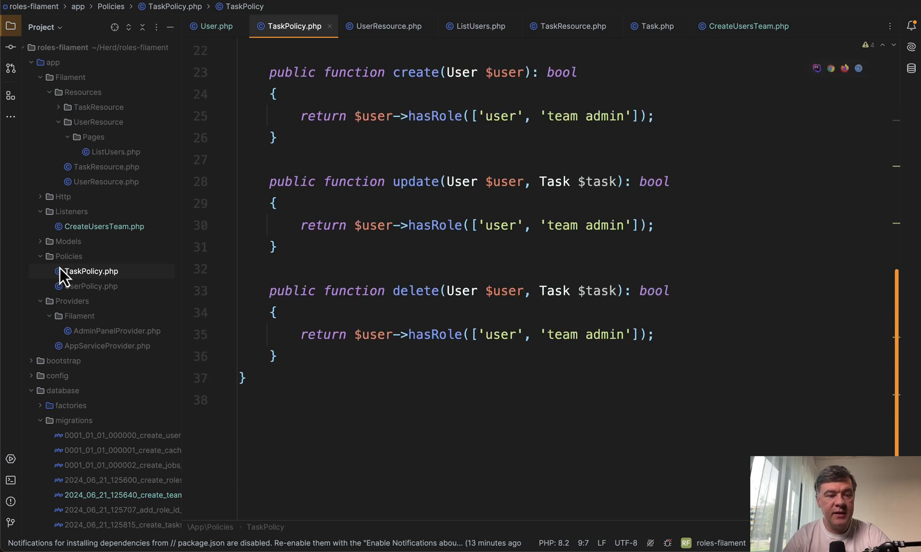
{"action": "left_click", "coordinate": [91, 286]}
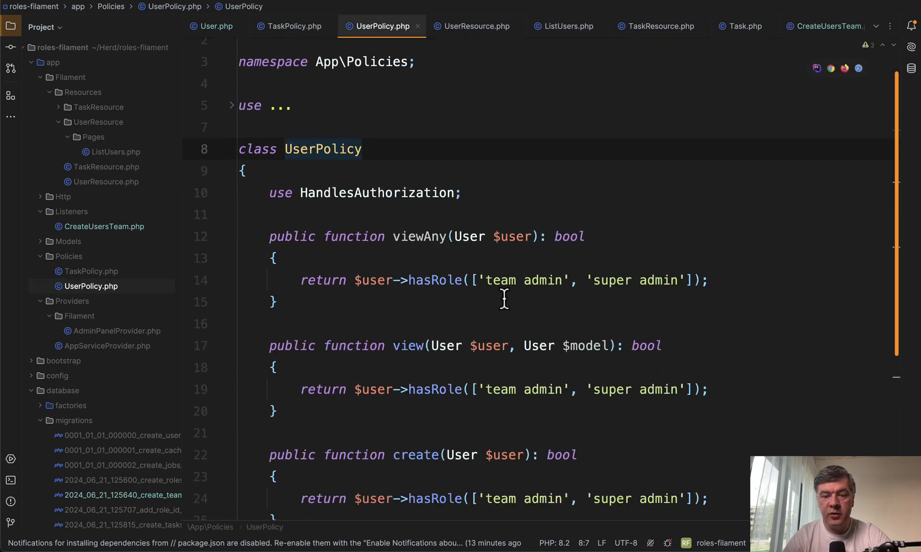
Review UserPolicy's 'team admin' and 'super admin' checks and jump to hasRole in User.php
{"action": "scroll", "scroll_direction": "down", "scroll_amount": 3}
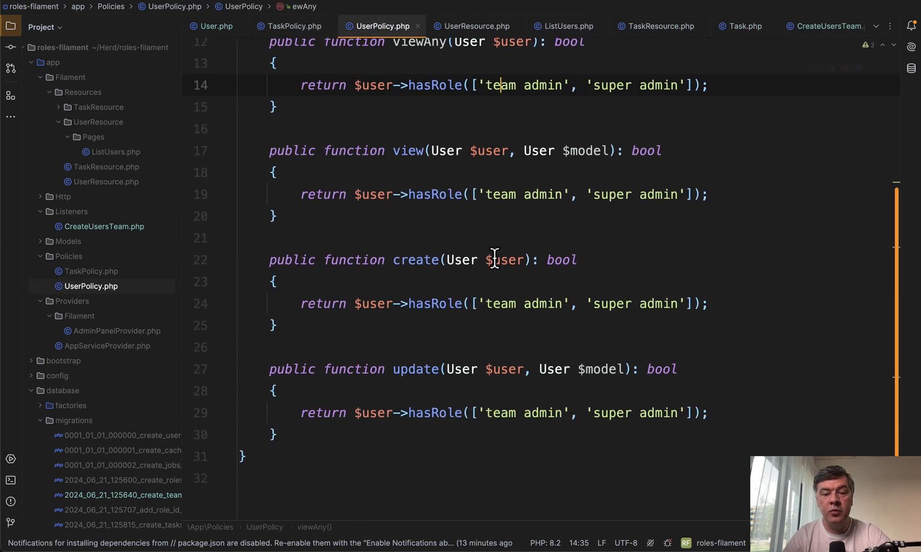
{"action": "scroll", "scroll_direction": "up", "scroll_amount": 3}
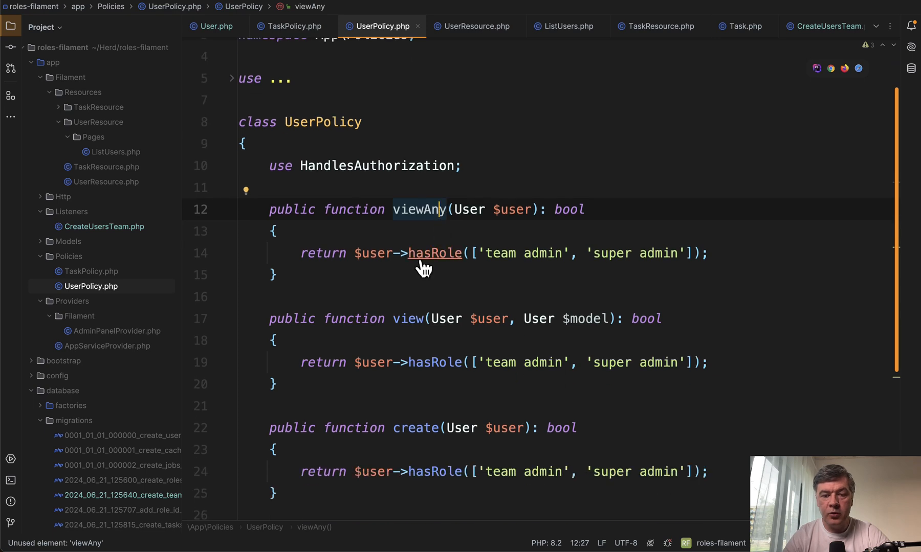
{"action": "left_click", "coordinate": [434, 253]}
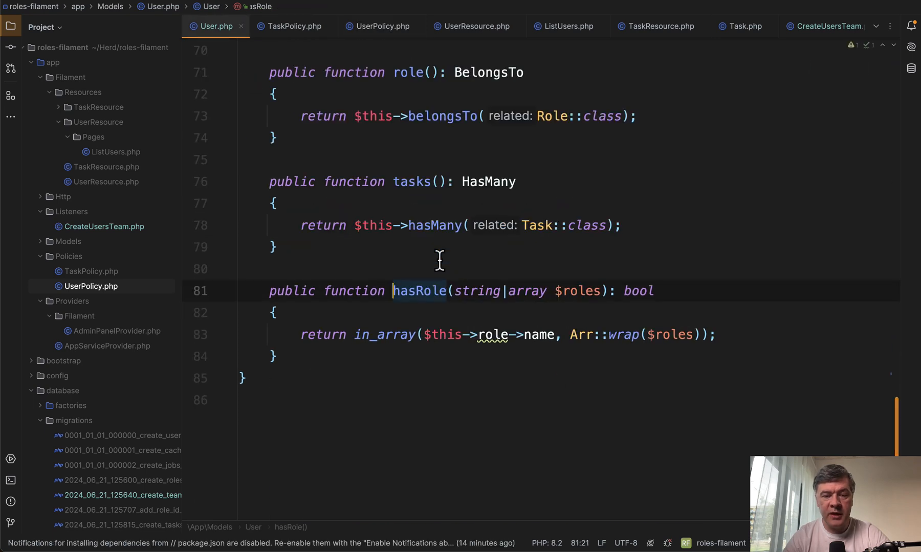
{"action": "left_click", "coordinate": [519, 290]}
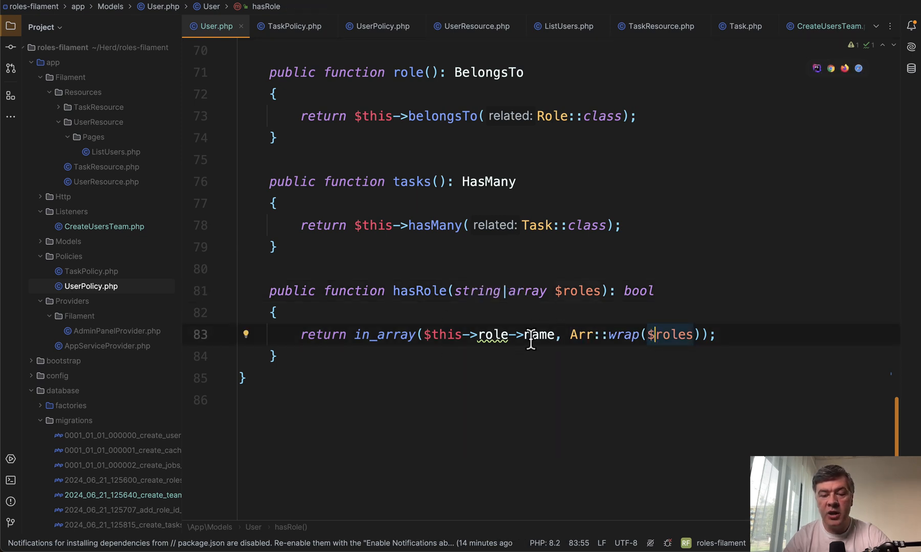
{"action": "mouse_move", "coordinate": [348, 318]}
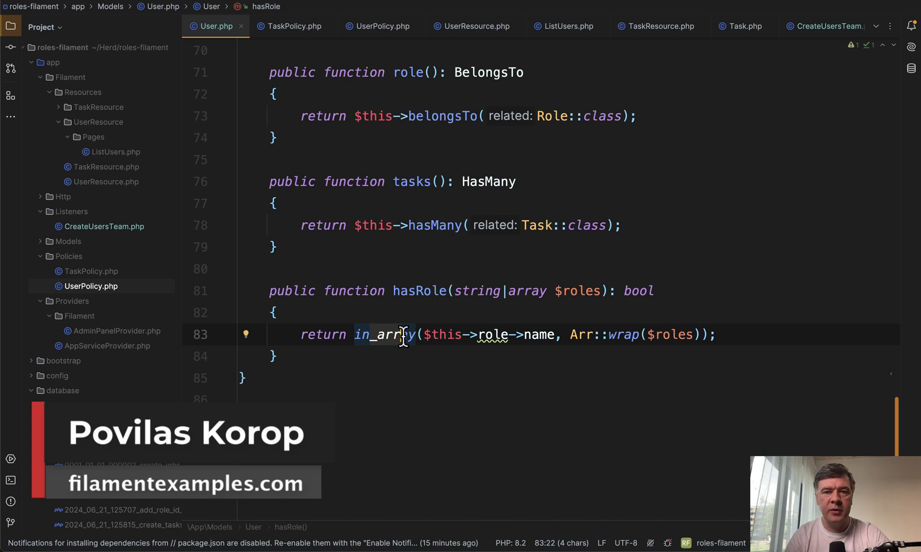
{"action": "left_click", "coordinate": [62, 390]}
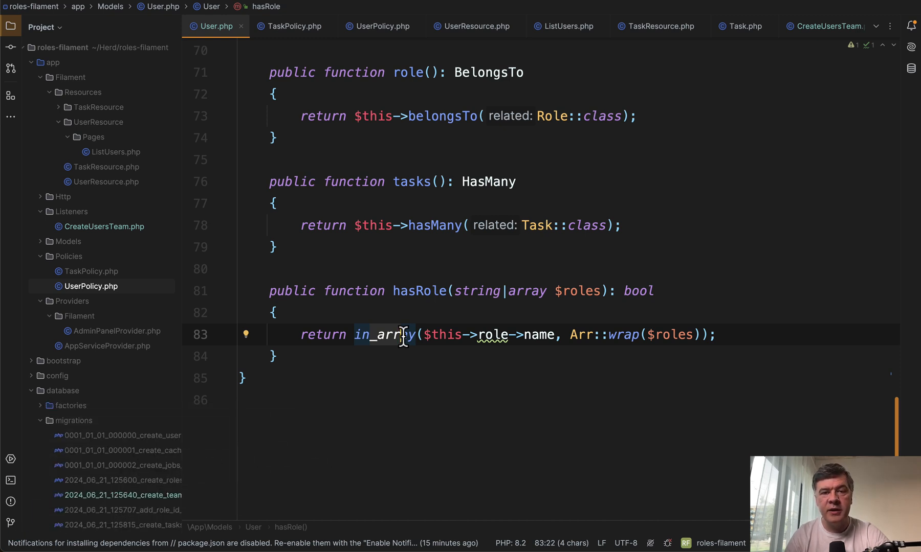